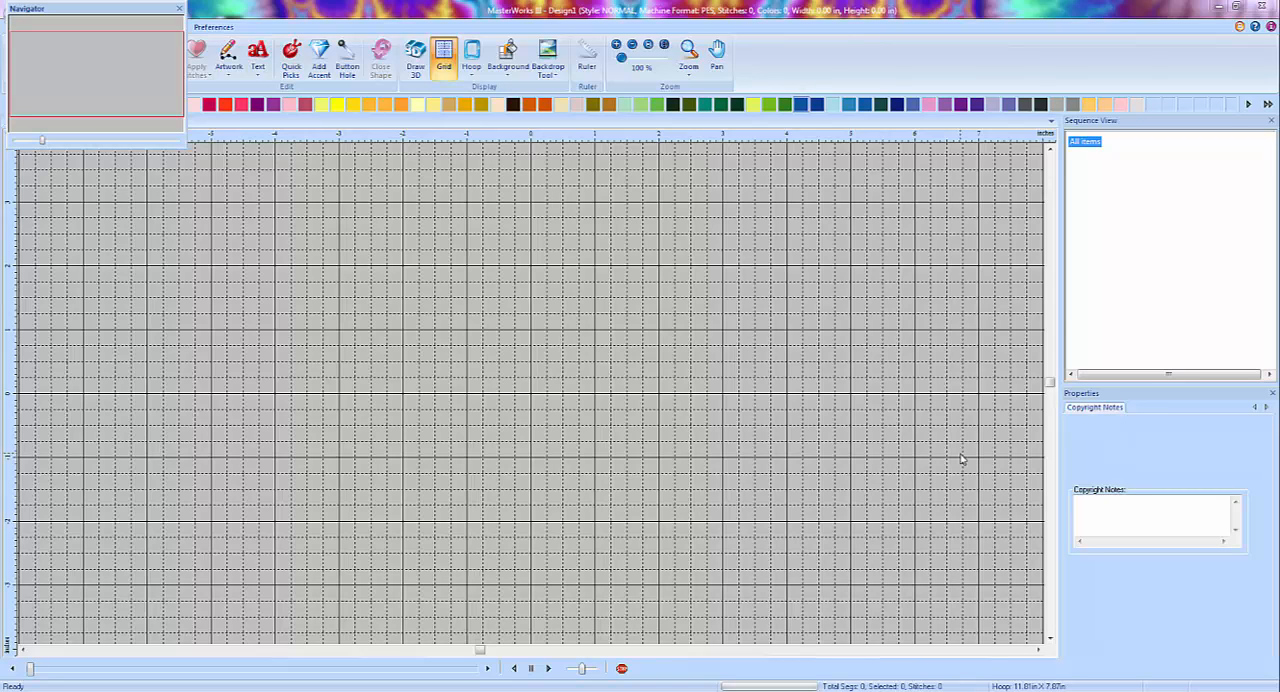
pyautogui.moveTo(893, 413)
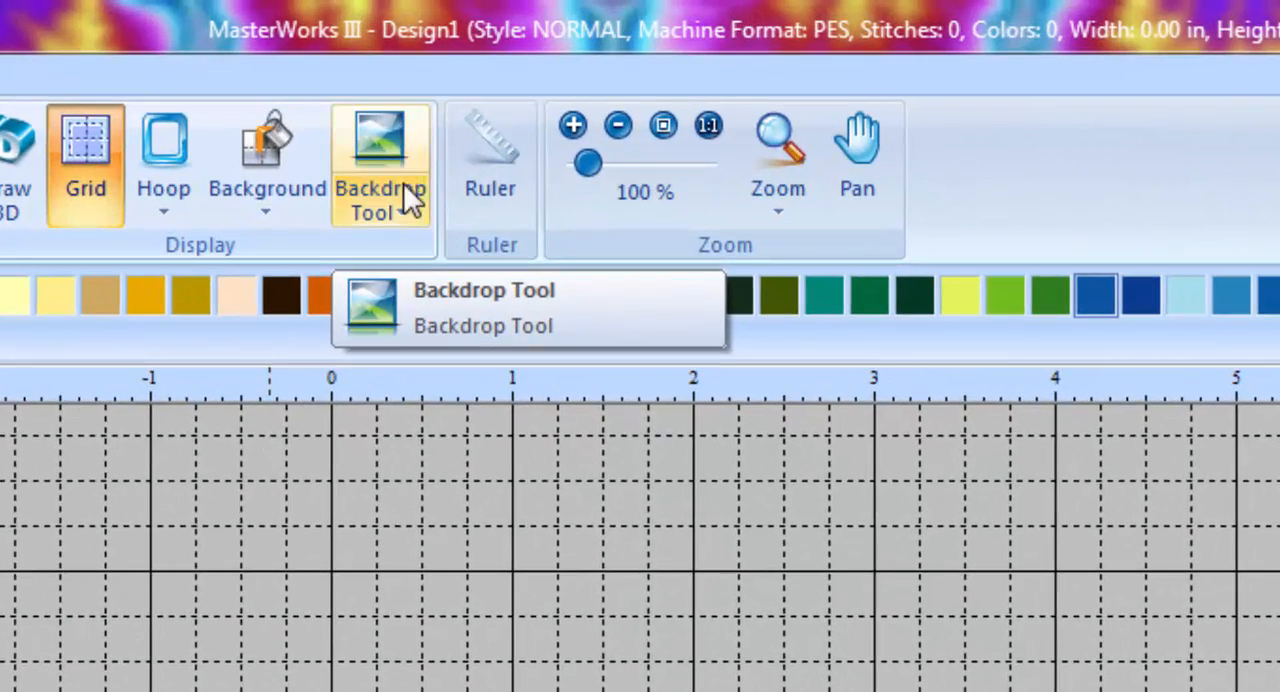
# Step: Load Lineart11 from Designer's Gallery > MasterWorks III > Artwork as the backdrop
pyautogui.click(380, 213)
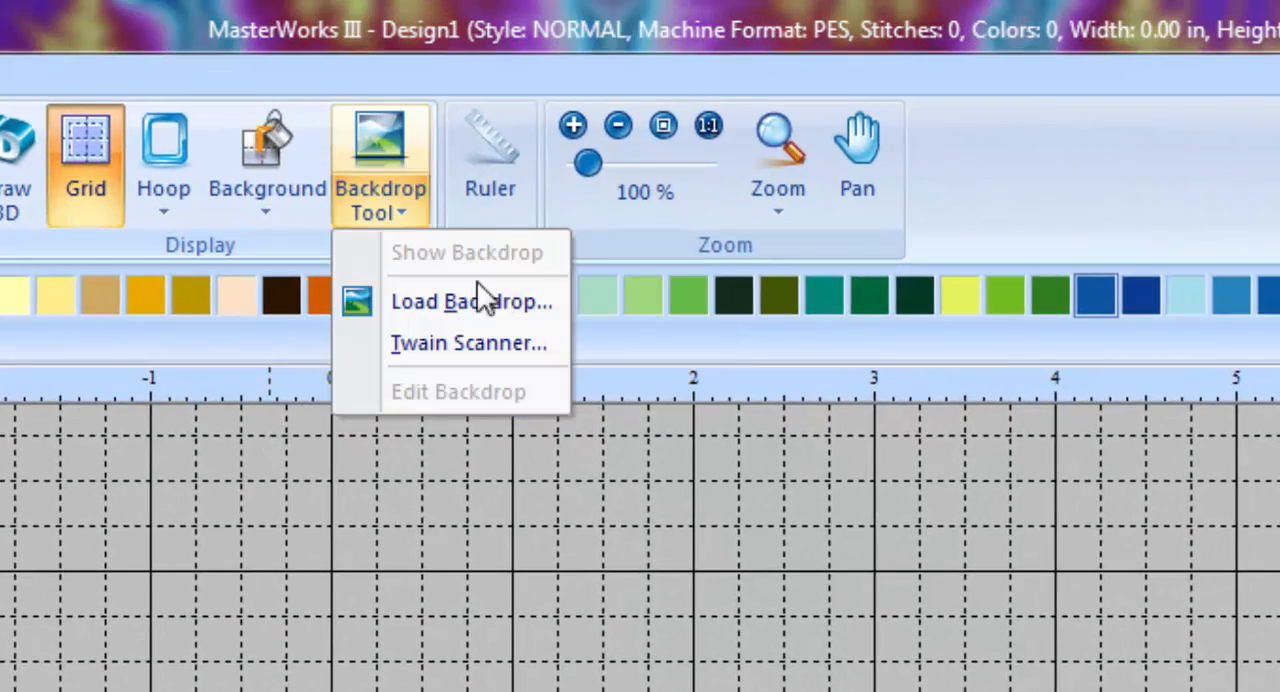
pyautogui.click(472, 301)
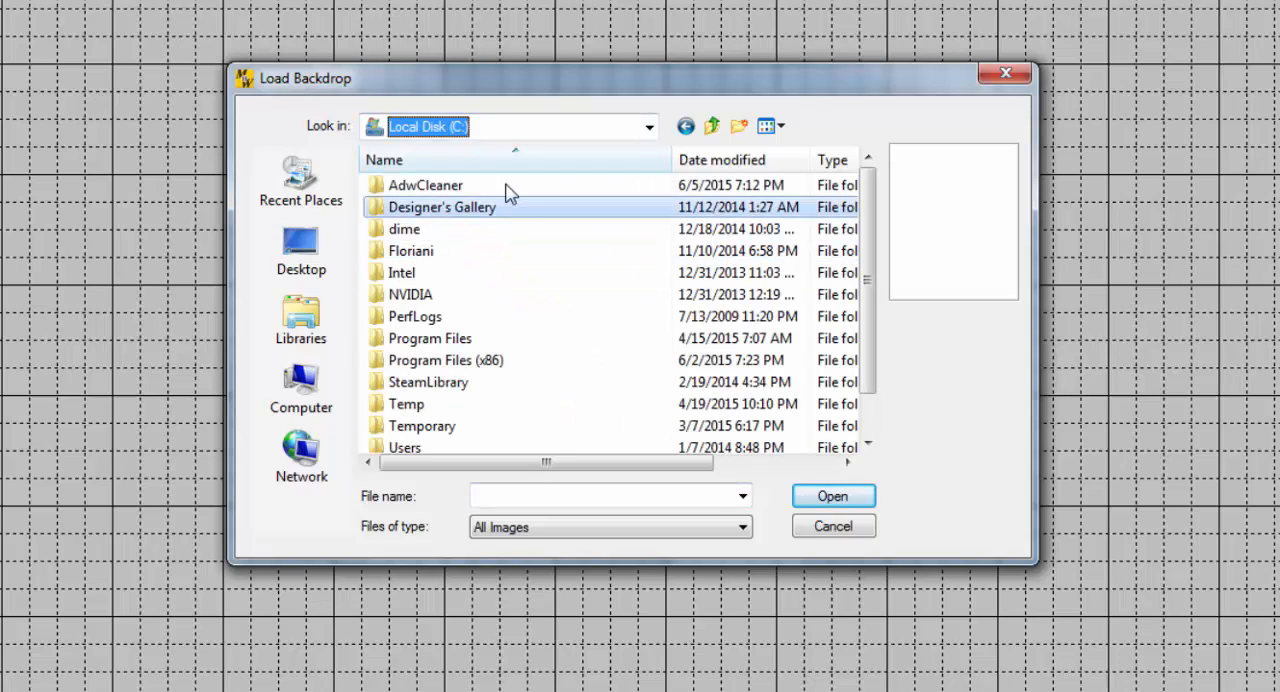
pyautogui.doubleClick(442, 207)
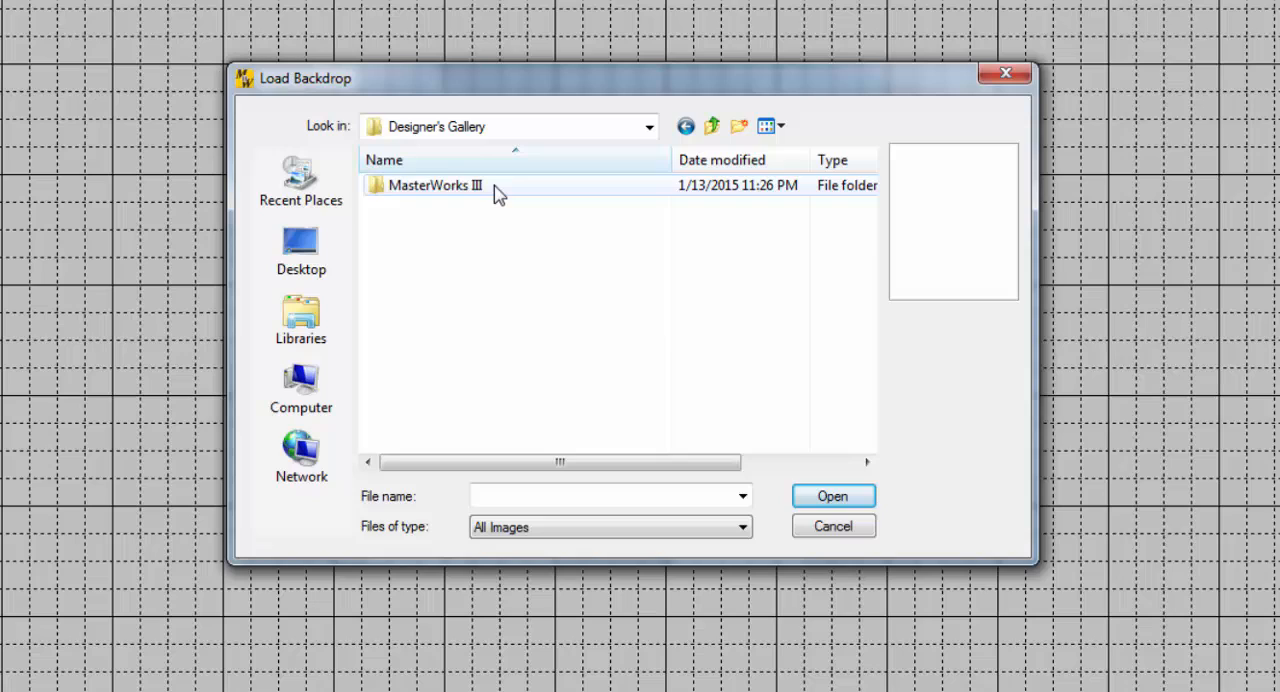
pyautogui.doubleClick(434, 185)
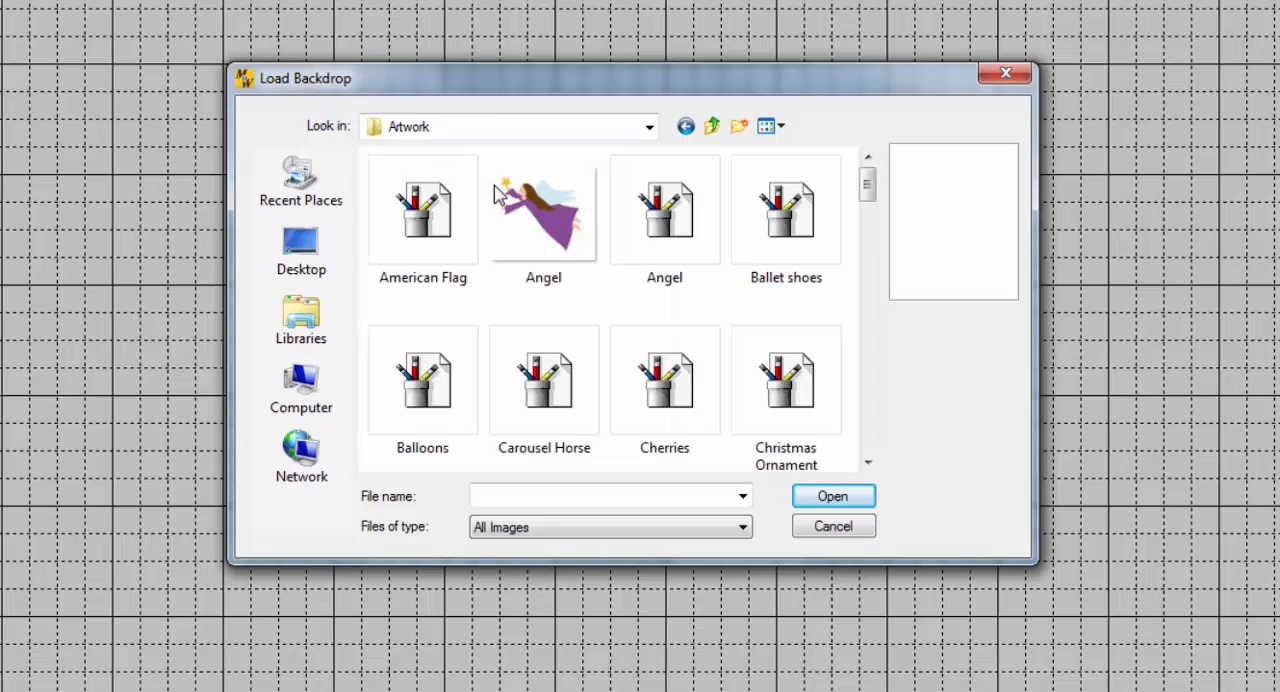
pyautogui.moveTo(543, 200)
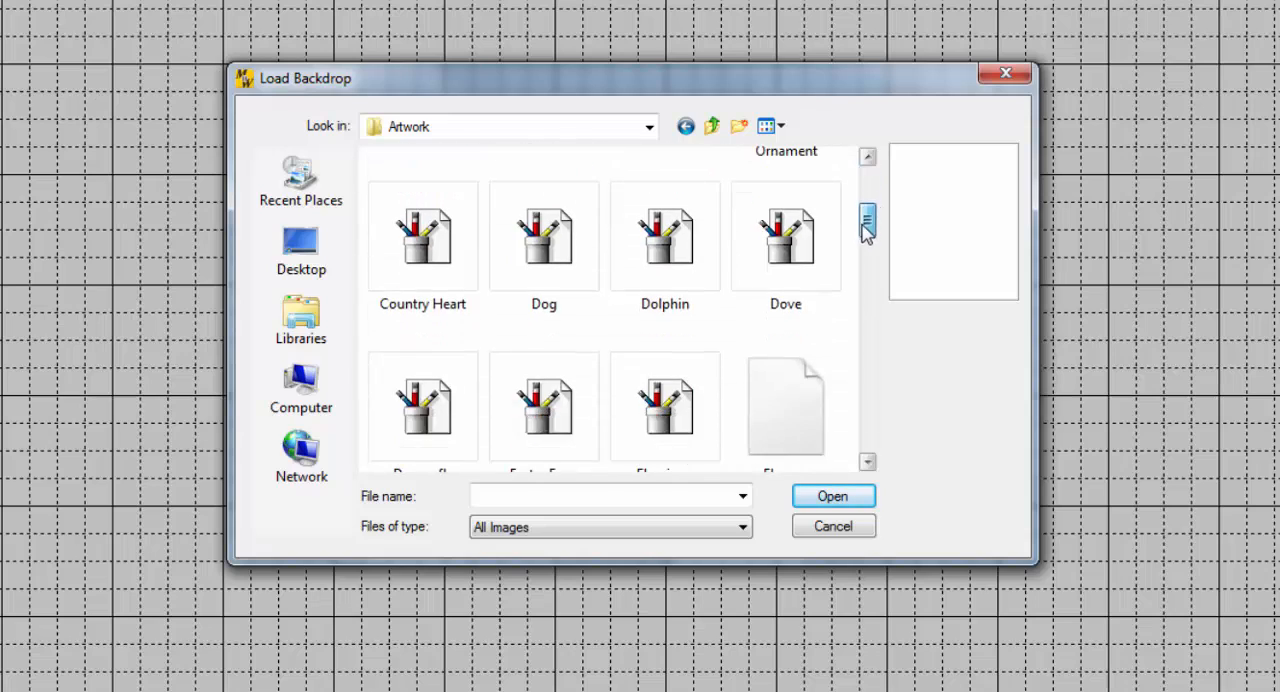
pyautogui.moveTo(866, 218); pyautogui.dragTo(866, 283)
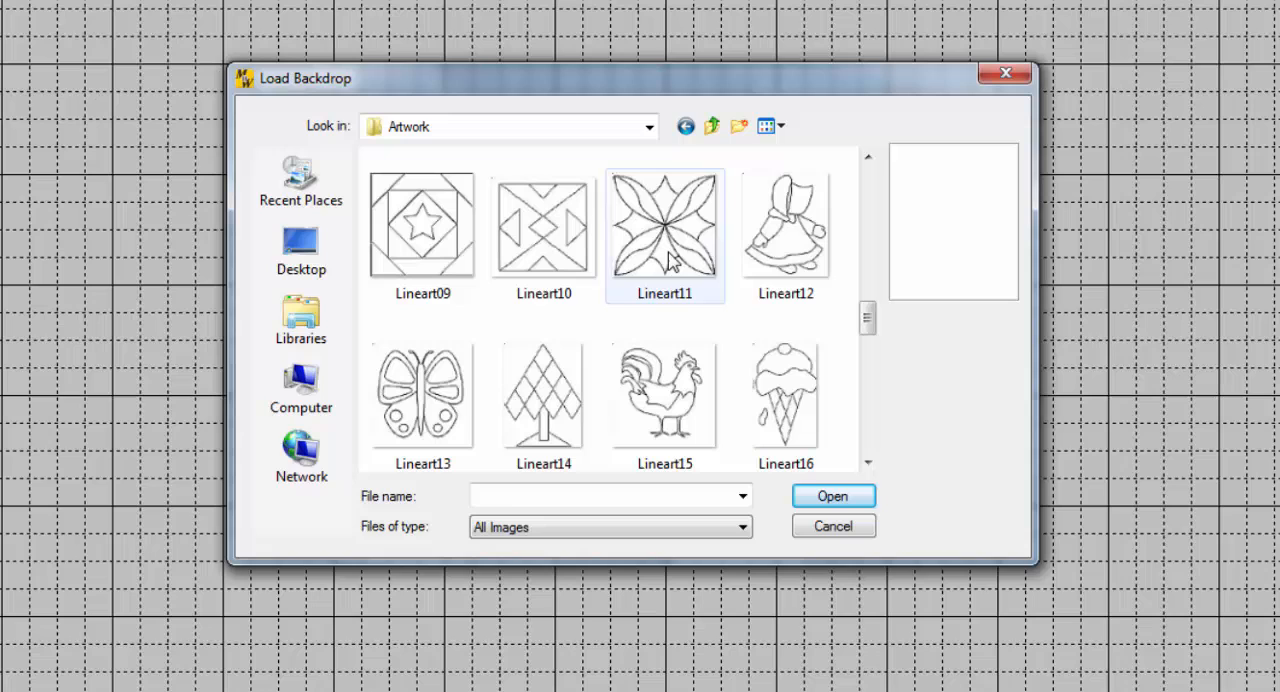
pyautogui.click(664, 225)
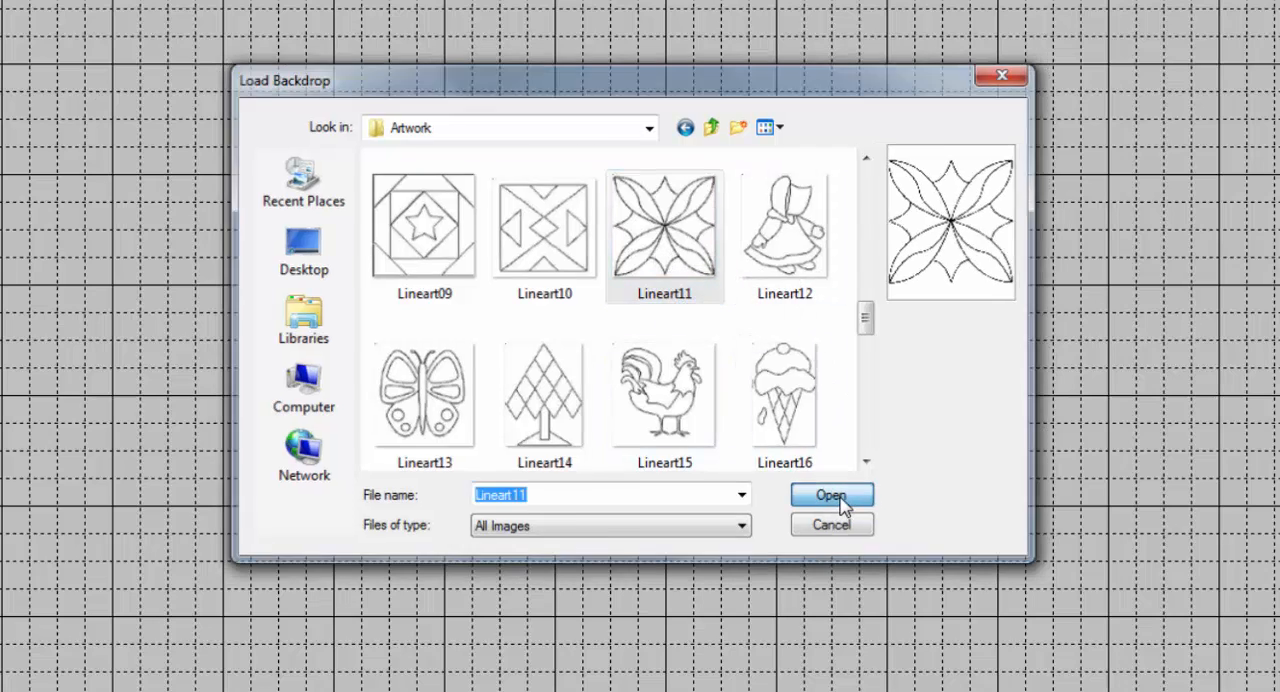
pyautogui.click(831, 495)
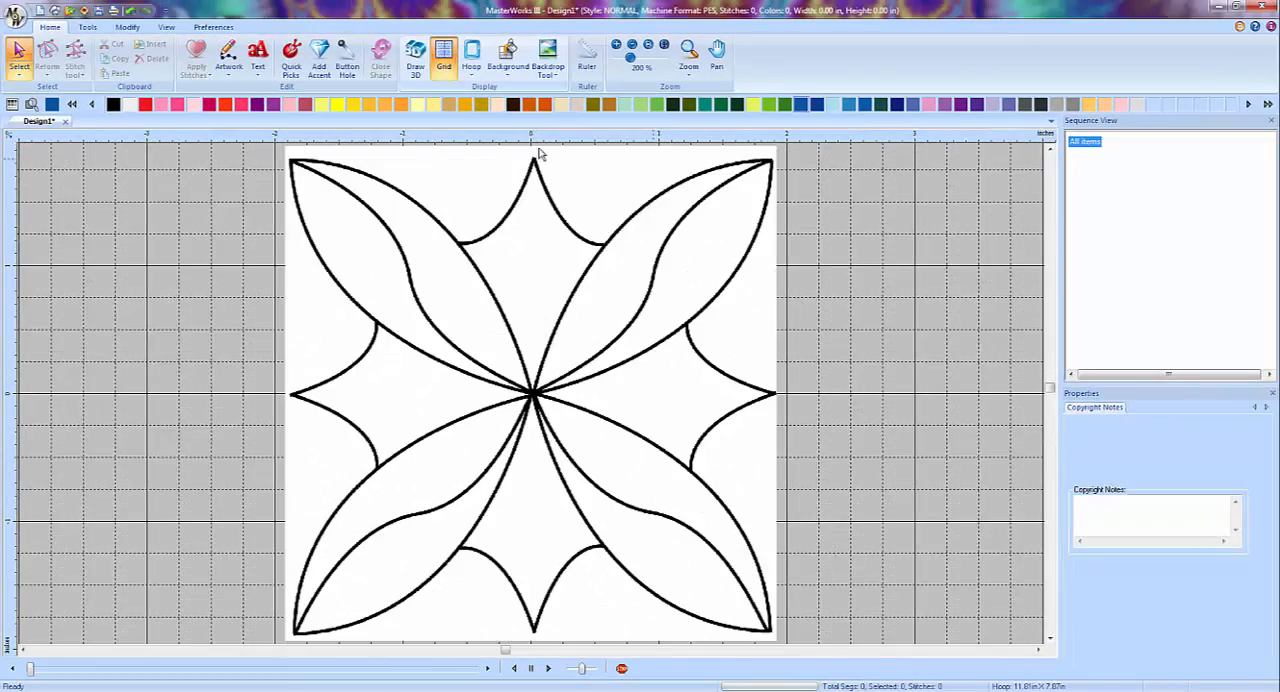
pyautogui.moveTo(560, 267)
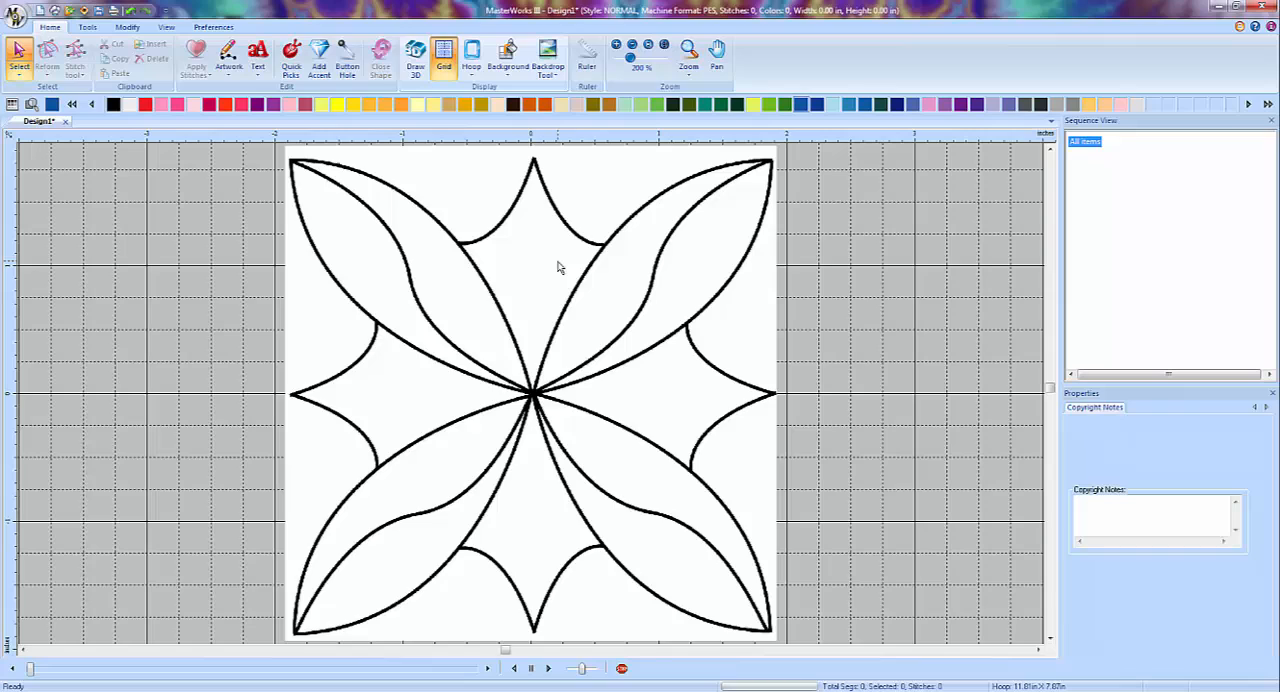
pyautogui.moveTo(557, 262)
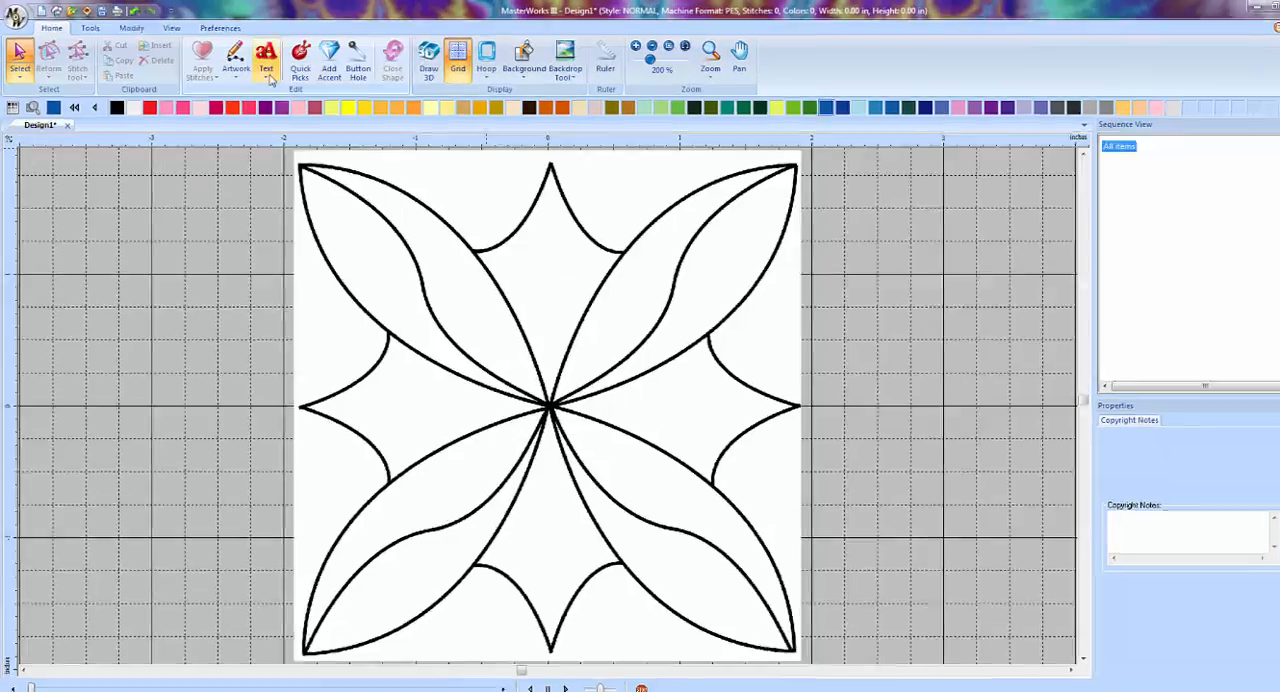
pyautogui.click(235, 58)
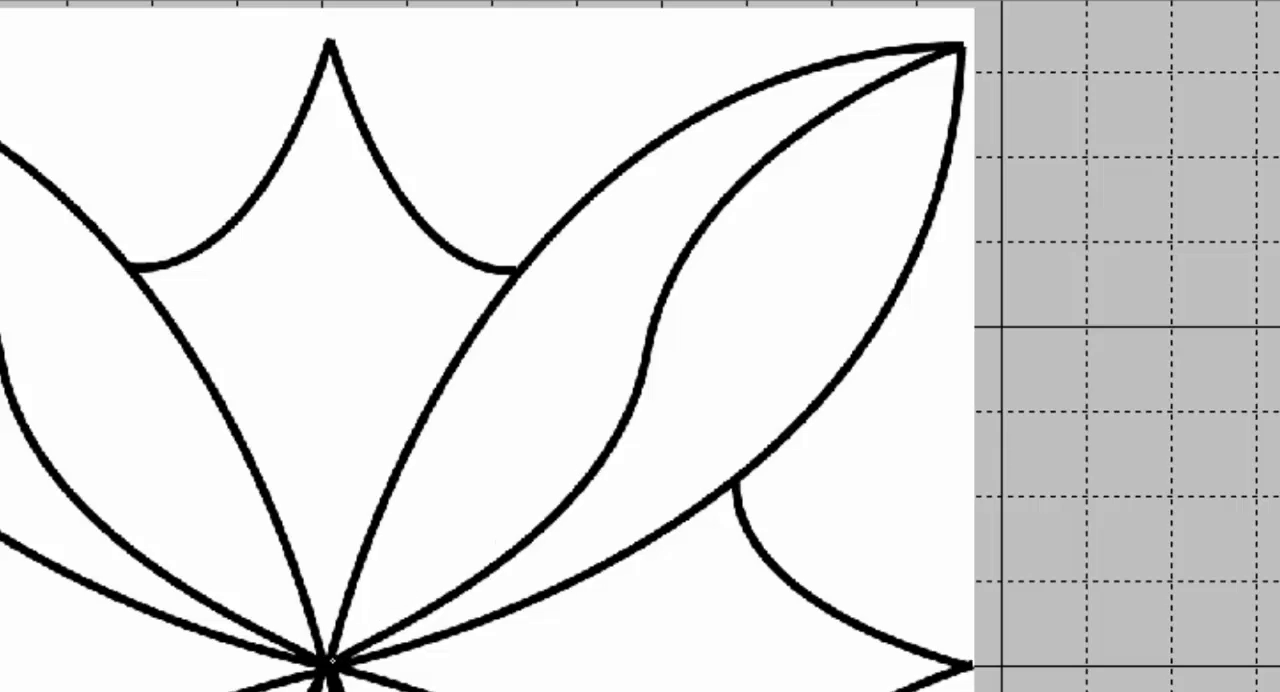
# Step: Start tracing the upper-right petal's outline with Click 3 Curve
pyautogui.click(330, 666)
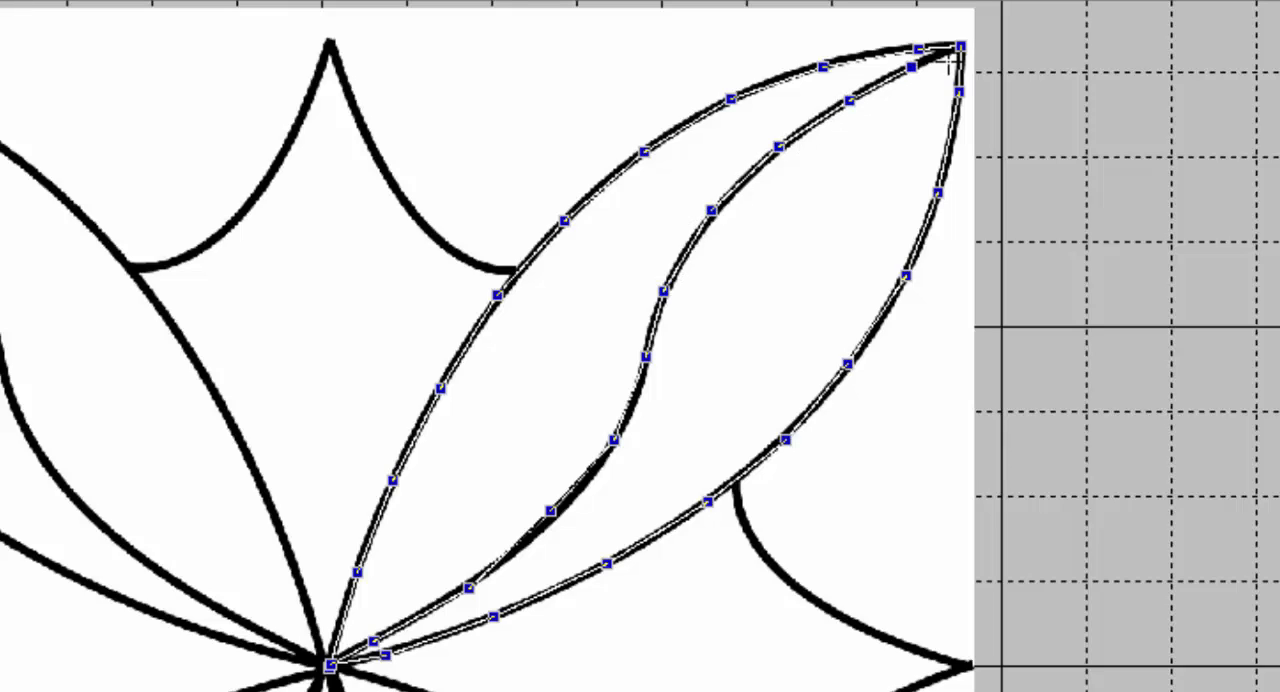
pyautogui.moveTo(1130, 60)
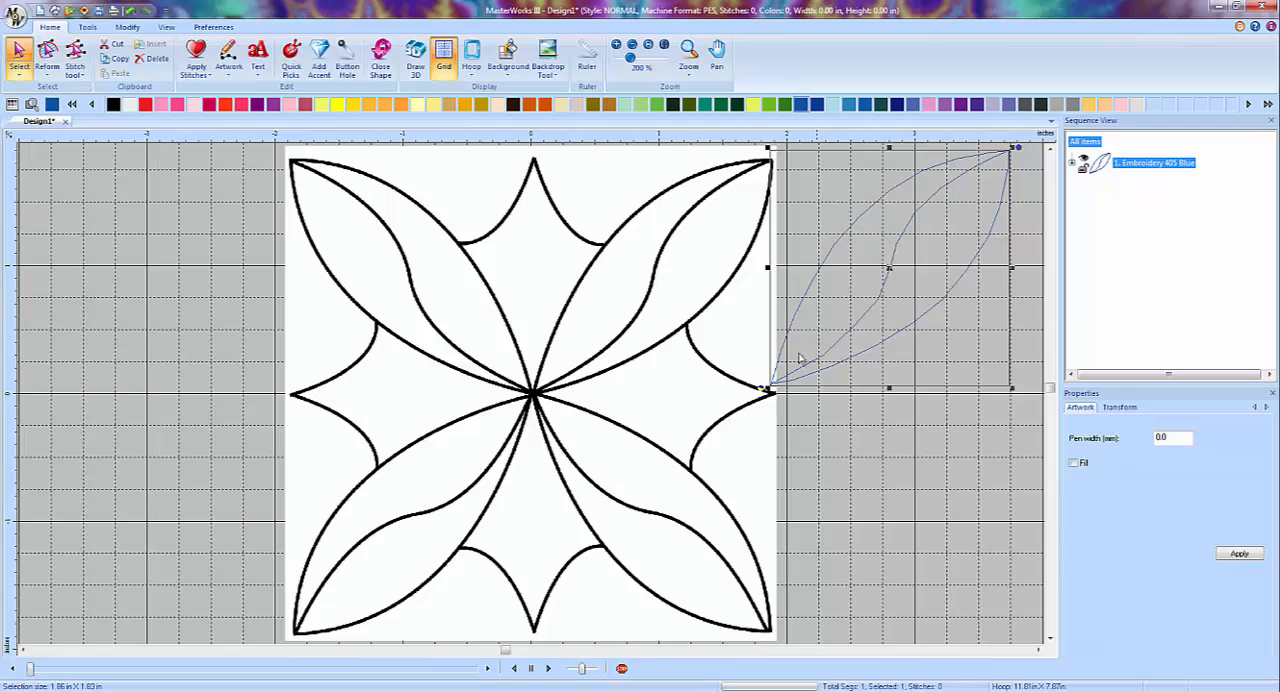
# Step: Inspect the traced petal's nodes and delete the petal artwork item
pyautogui.click(196, 55)
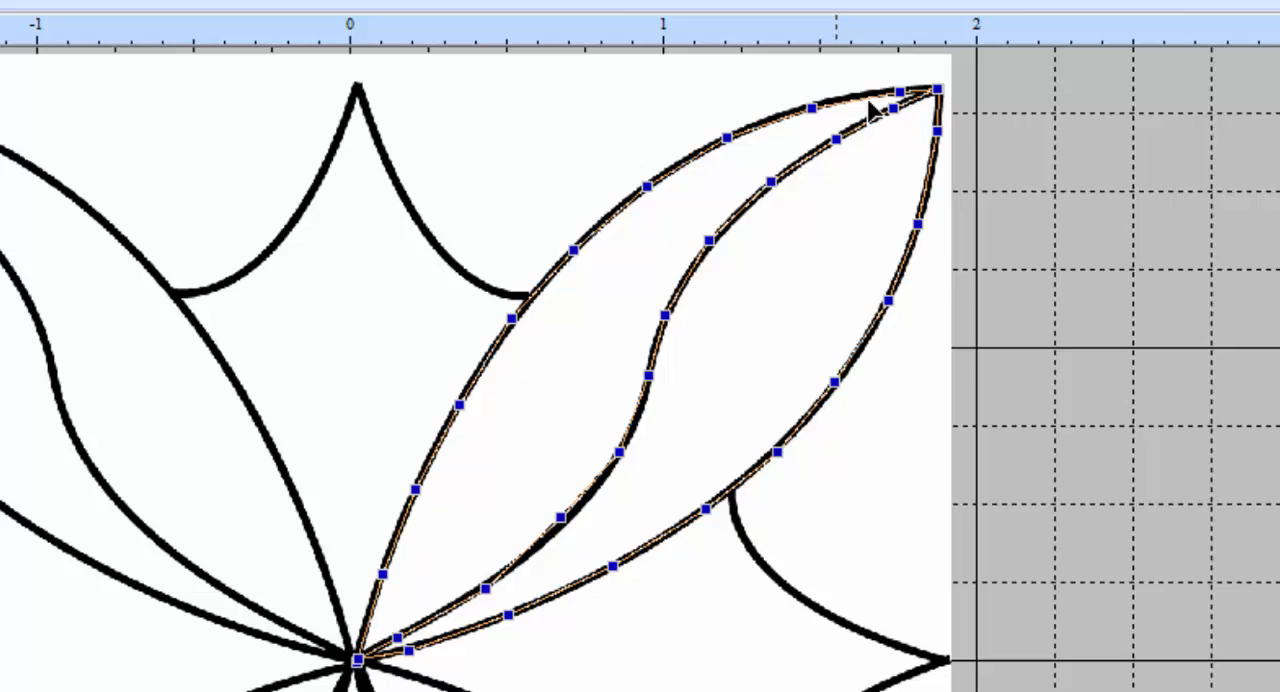
pyautogui.moveTo(563, 560)
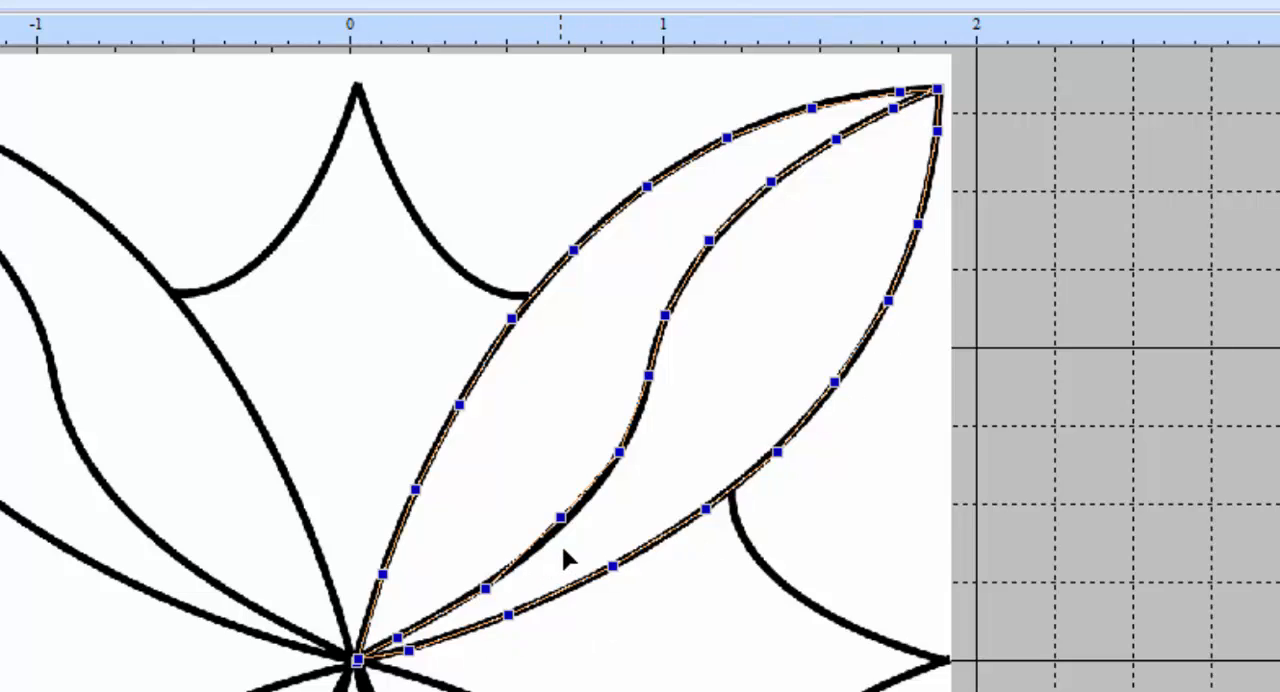
pyautogui.click(558, 518)
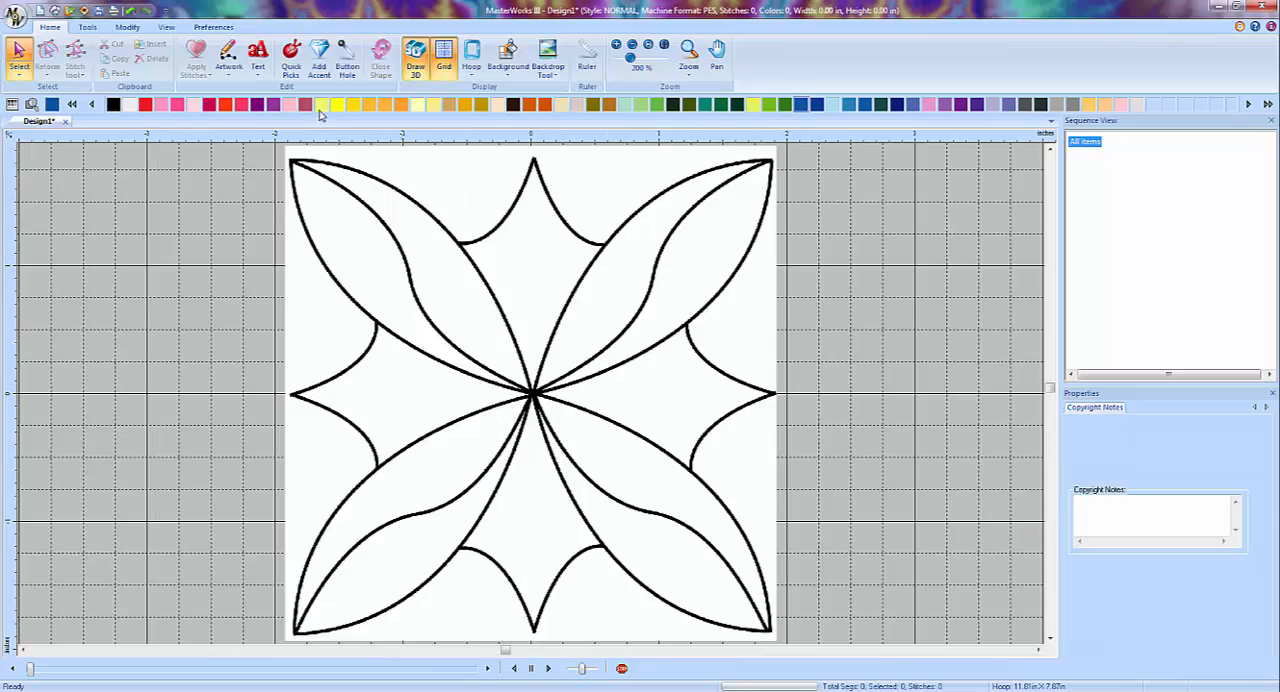
# Step: Choose Click 3 curve from the Artwork dropdown's Lines tools
pyautogui.click(228, 66)
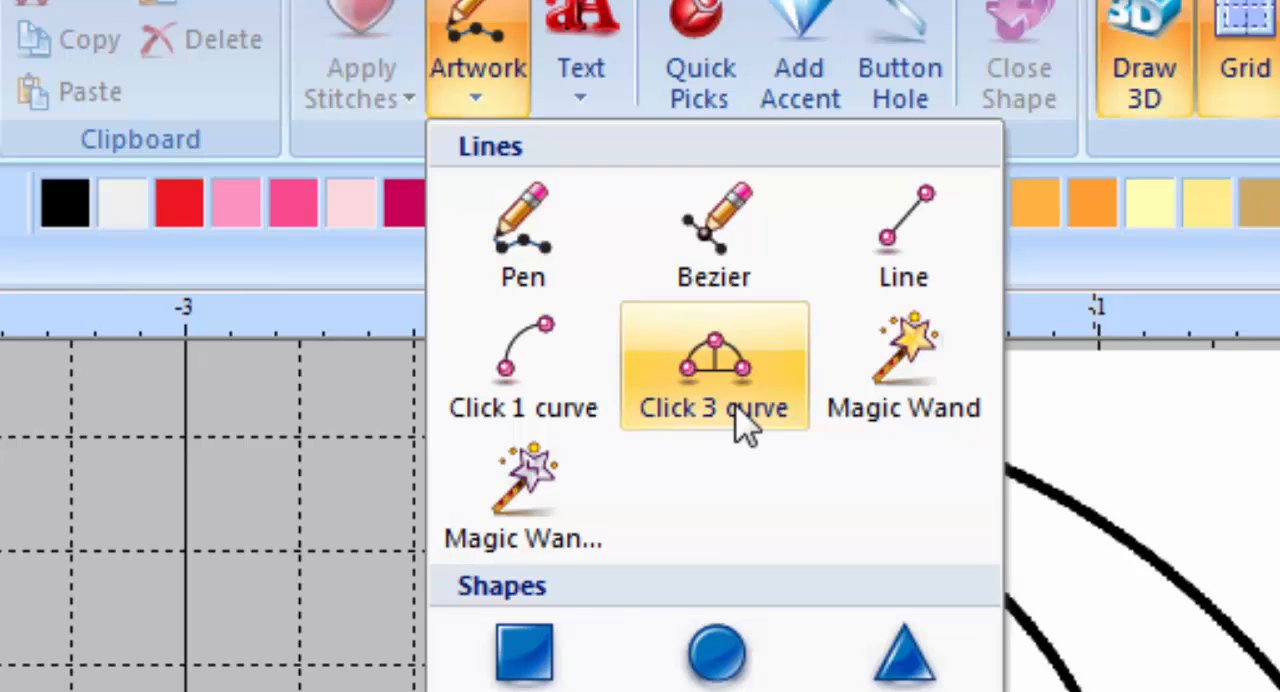
pyautogui.moveTo(745, 420)
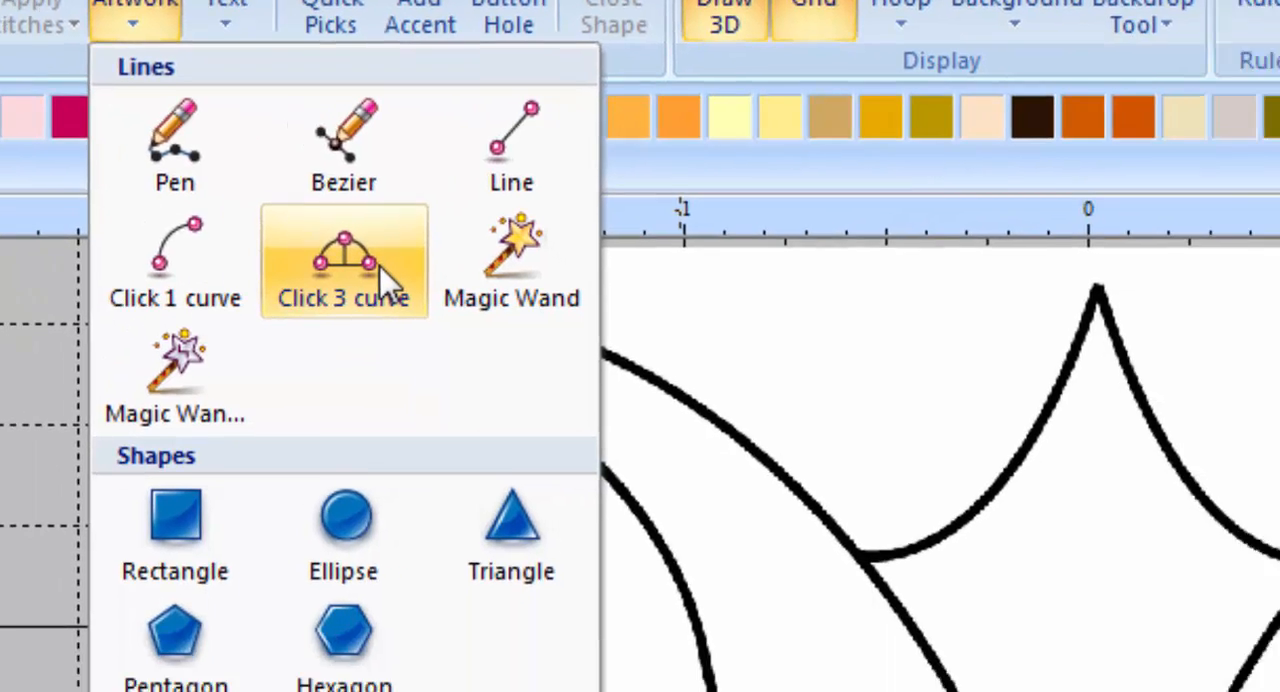
pyautogui.click(343, 260)
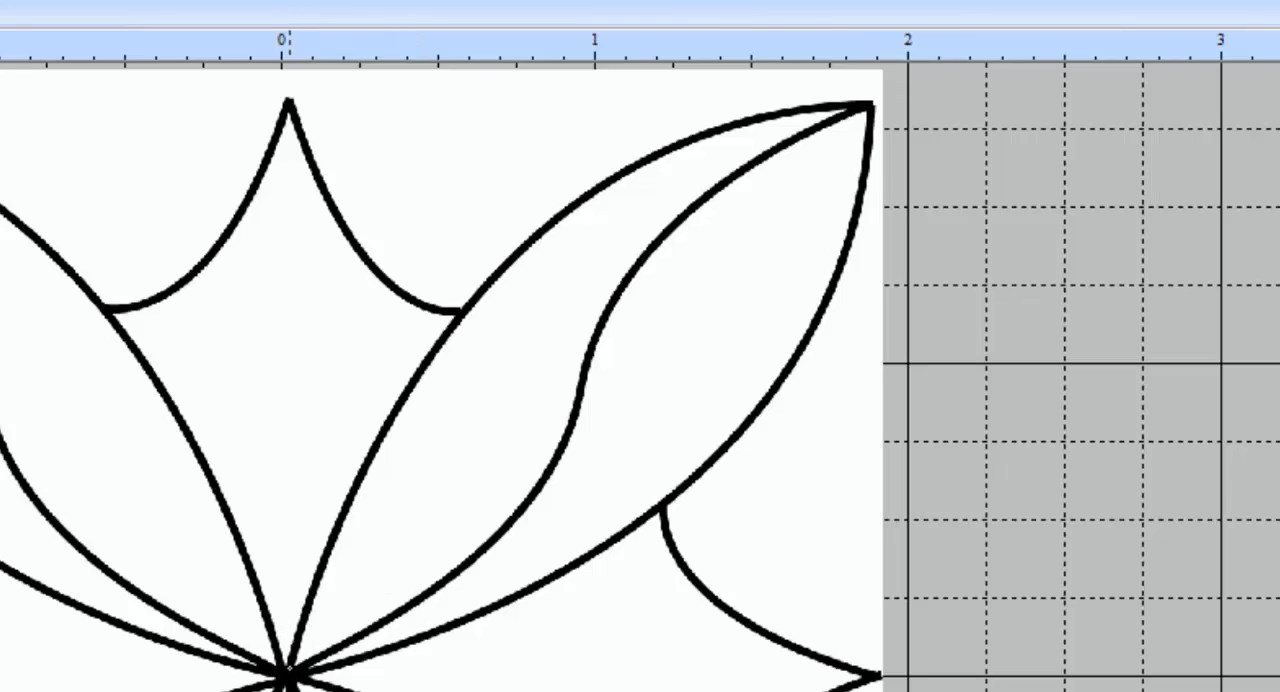
# Step: Place the first curve point at the petal's base, the flower's center
pyautogui.click(289, 675)
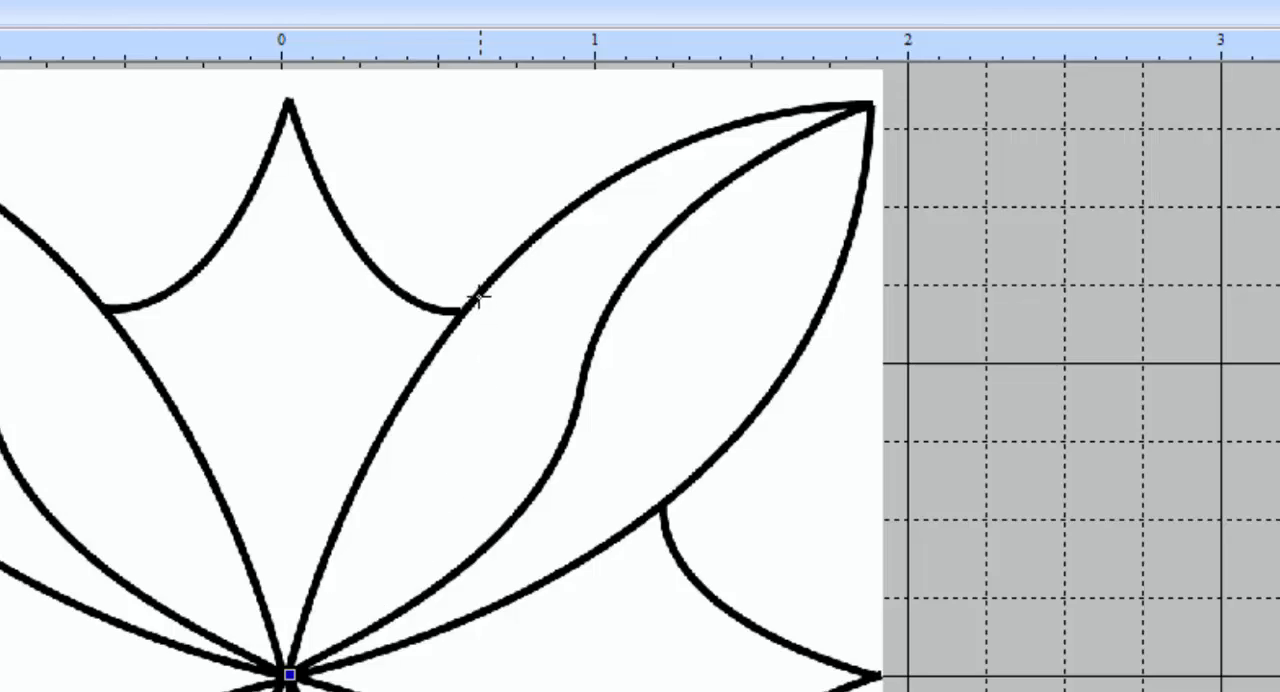
pyautogui.moveTo(433, 378)
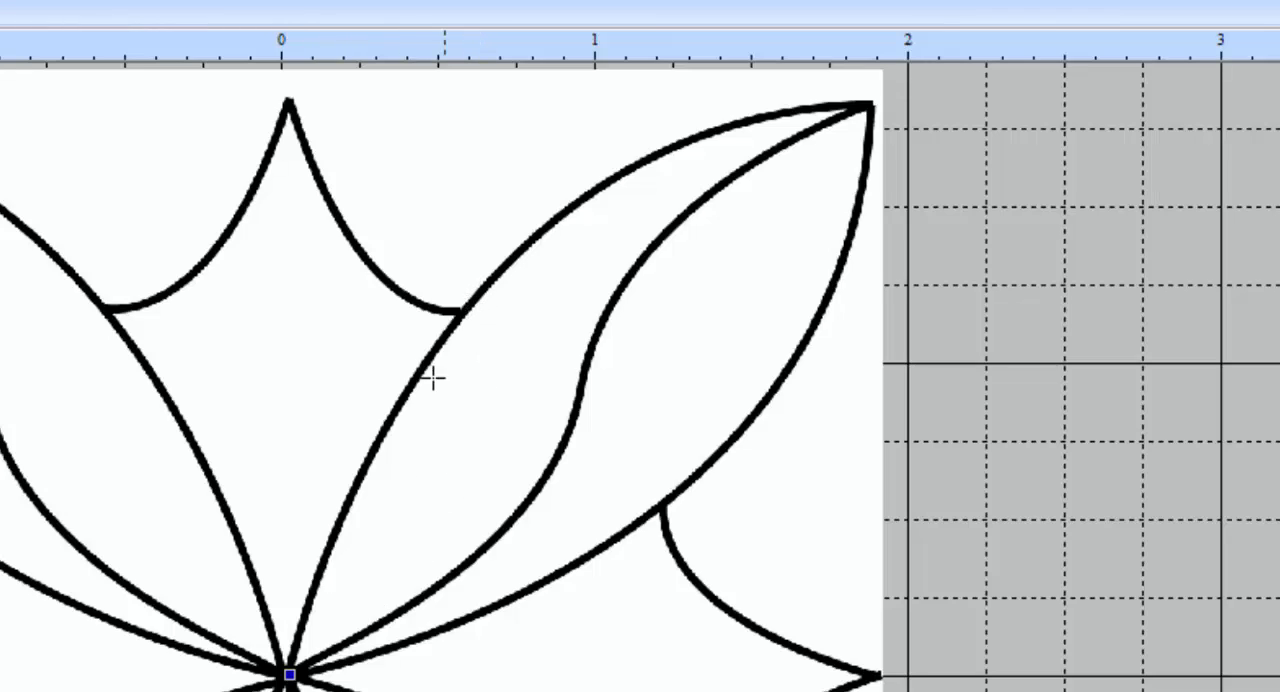
pyautogui.moveTo(828, 116)
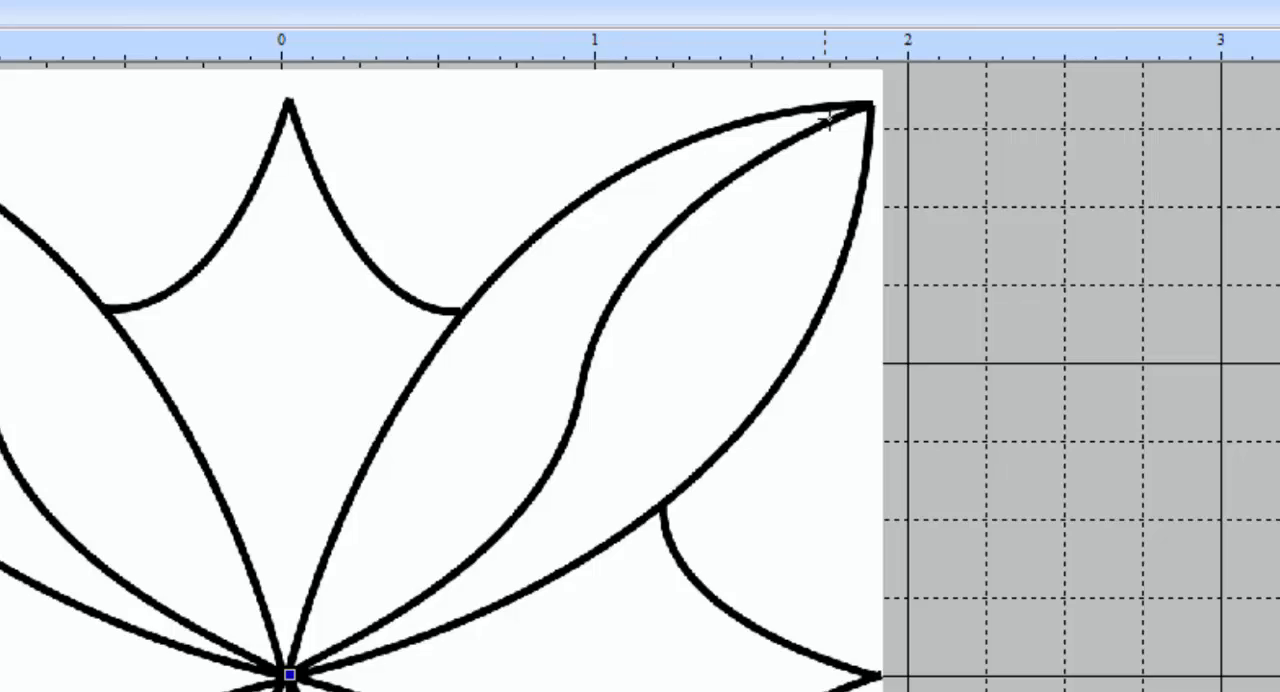
pyautogui.moveTo(438, 366)
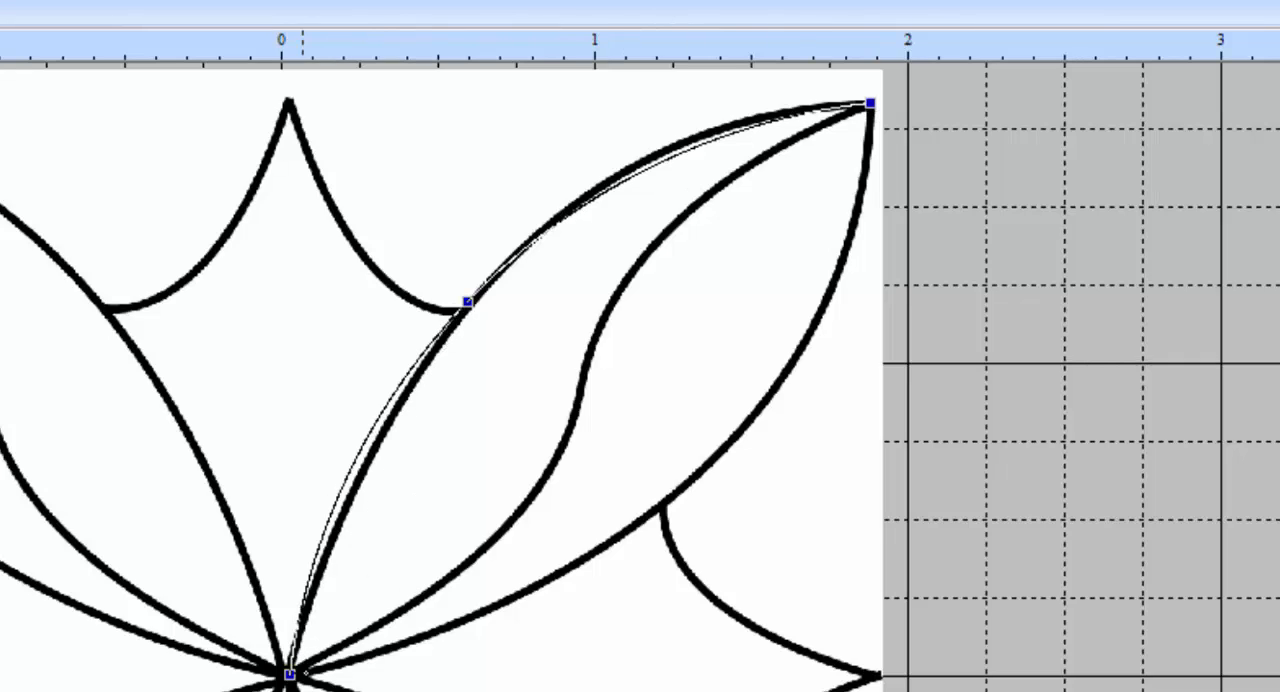
pyautogui.moveTo(468, 366)
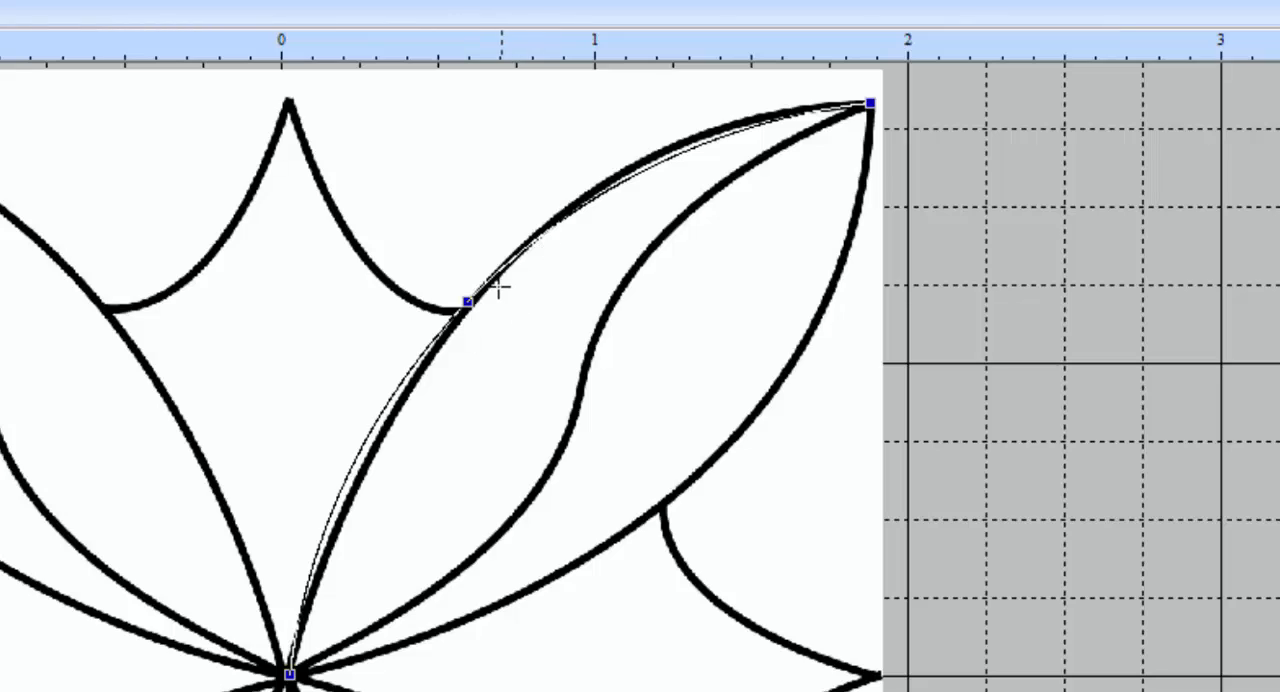
pyautogui.moveTo(530, 258)
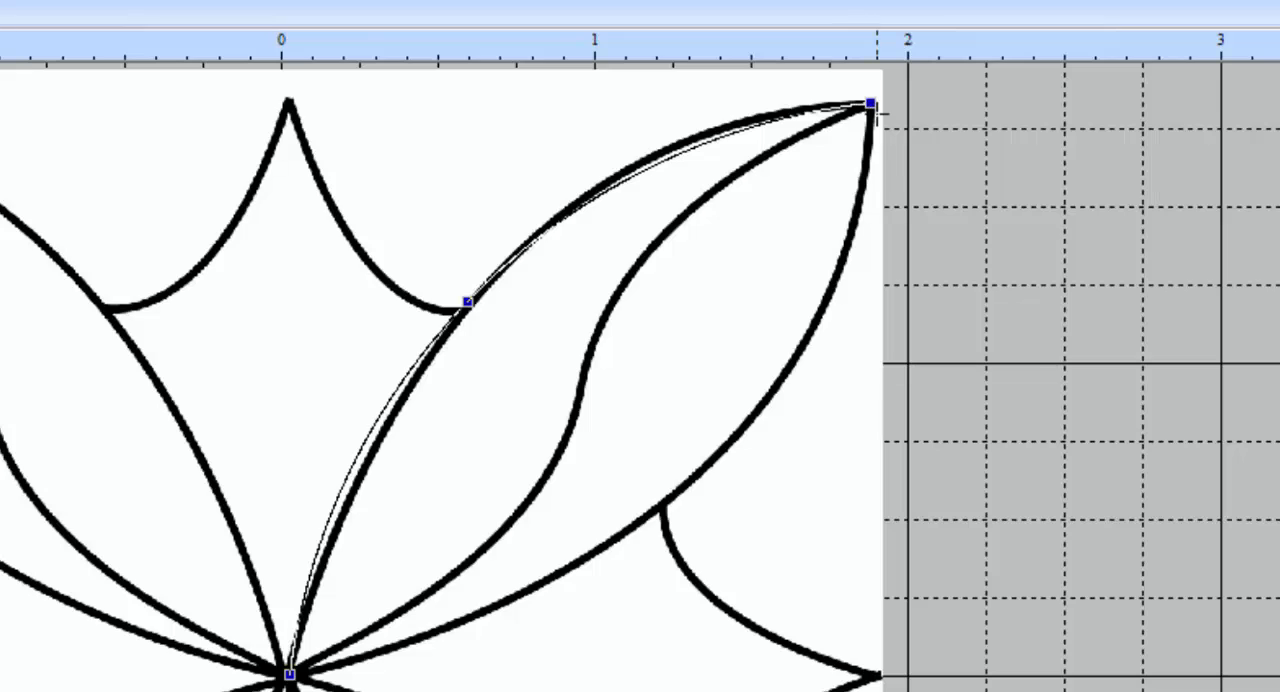
pyautogui.moveTo(785, 313)
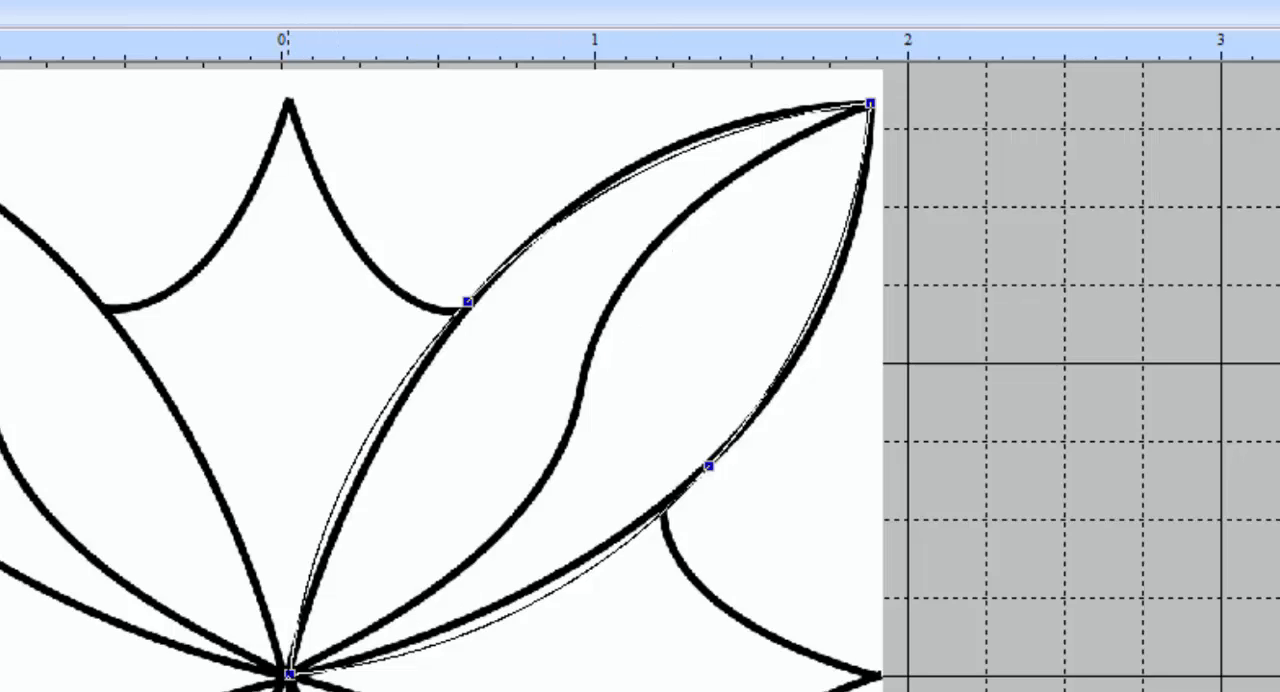
pyautogui.moveTo(395, 627)
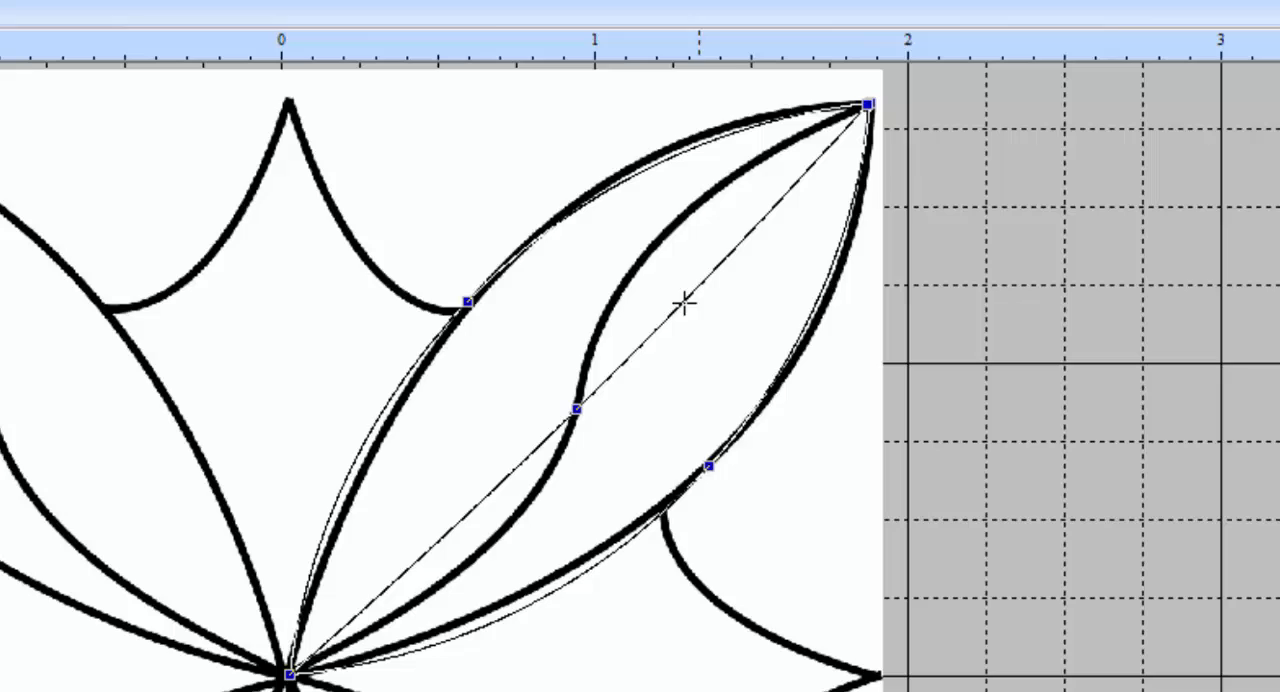
pyautogui.moveTo(715, 297)
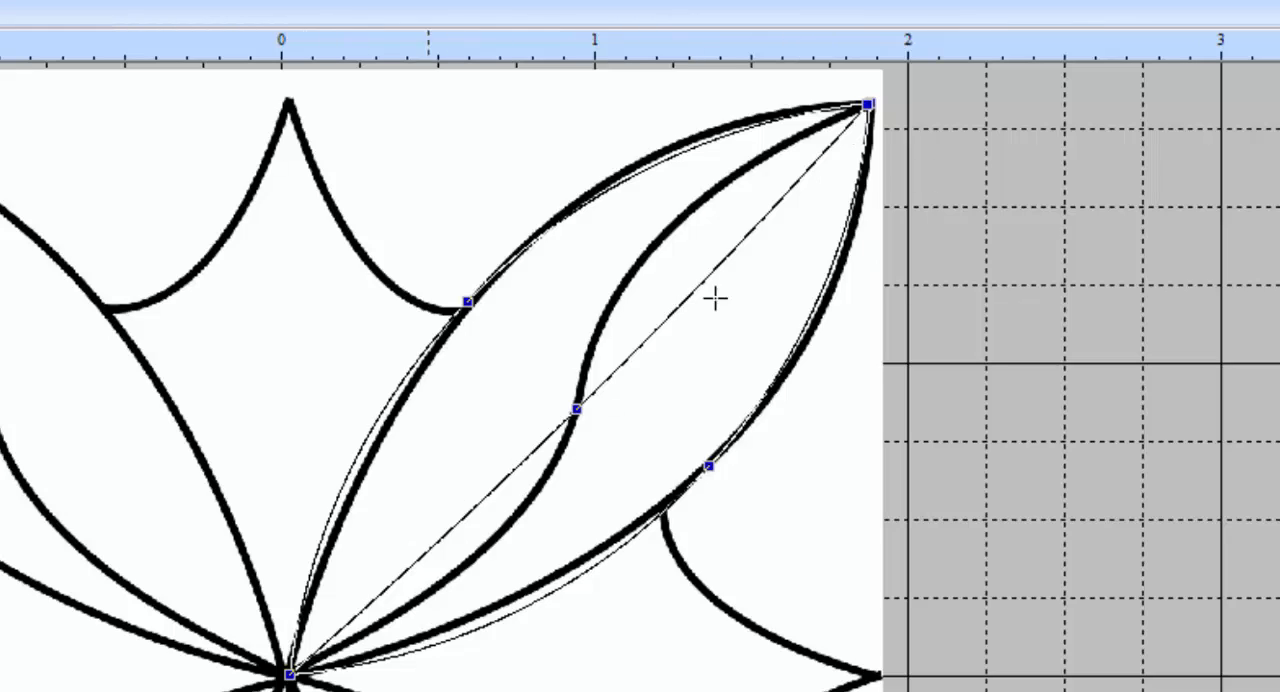
pyautogui.moveTo(745, 388)
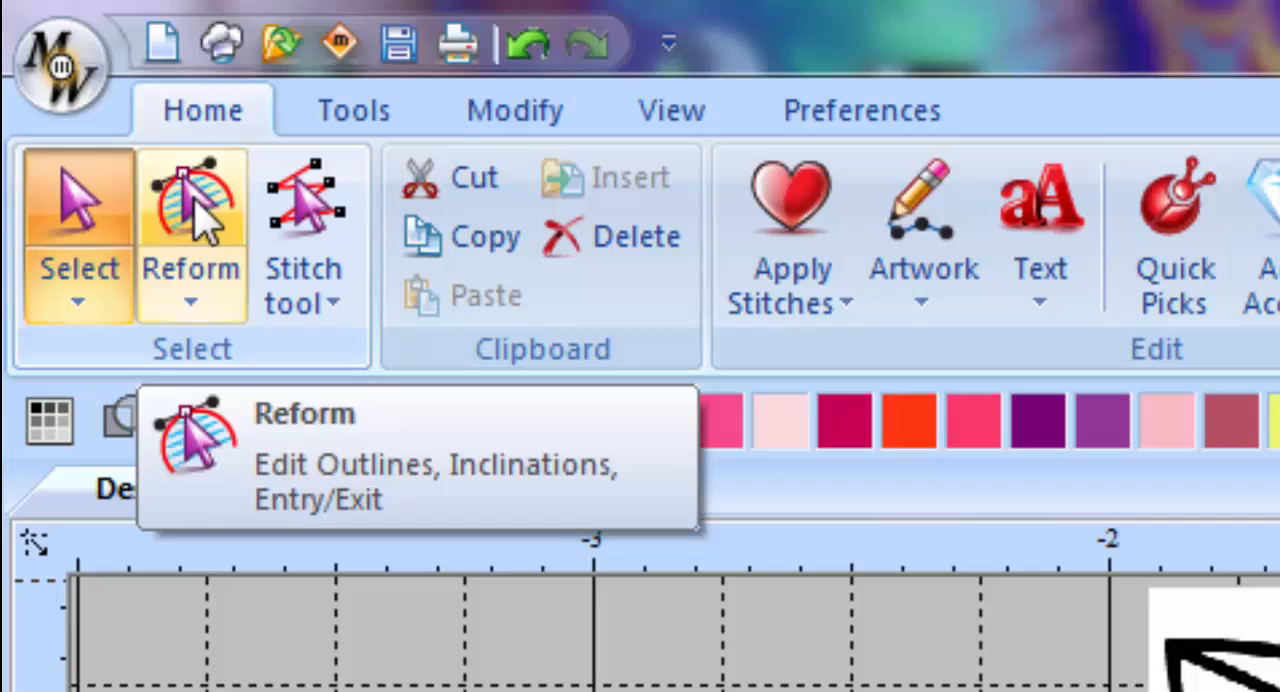
pyautogui.moveTo(205, 225)
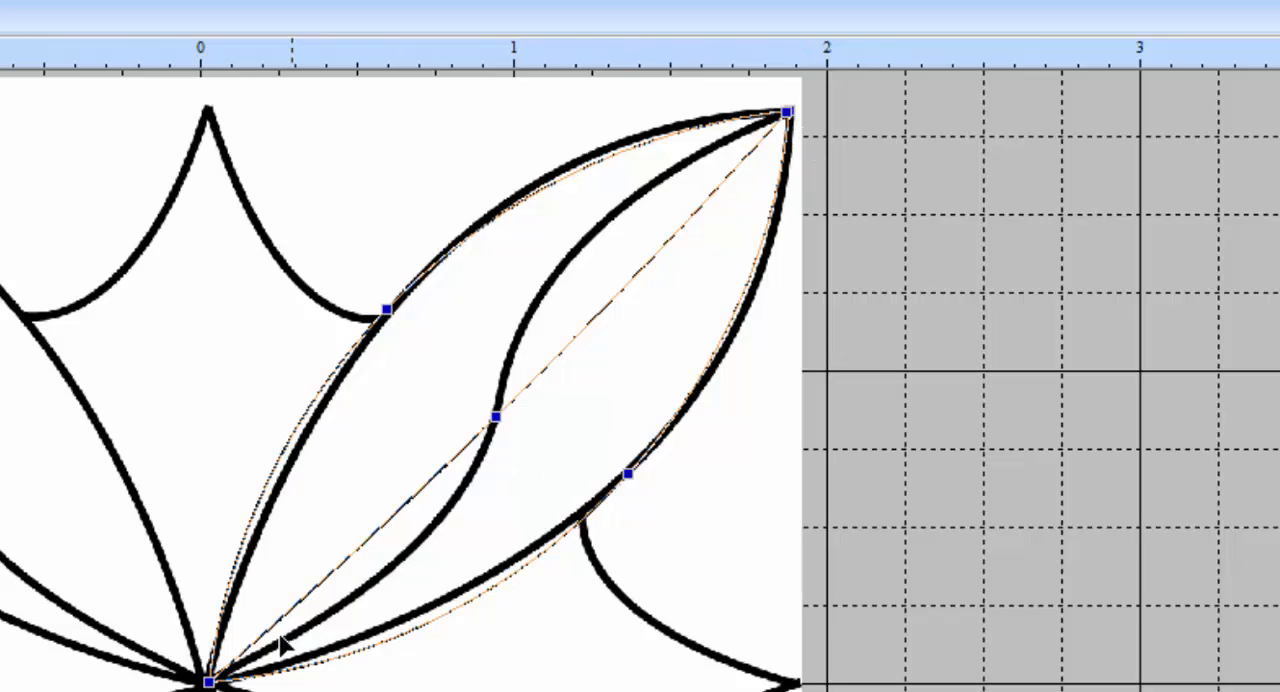
pyautogui.moveTo(532, 445)
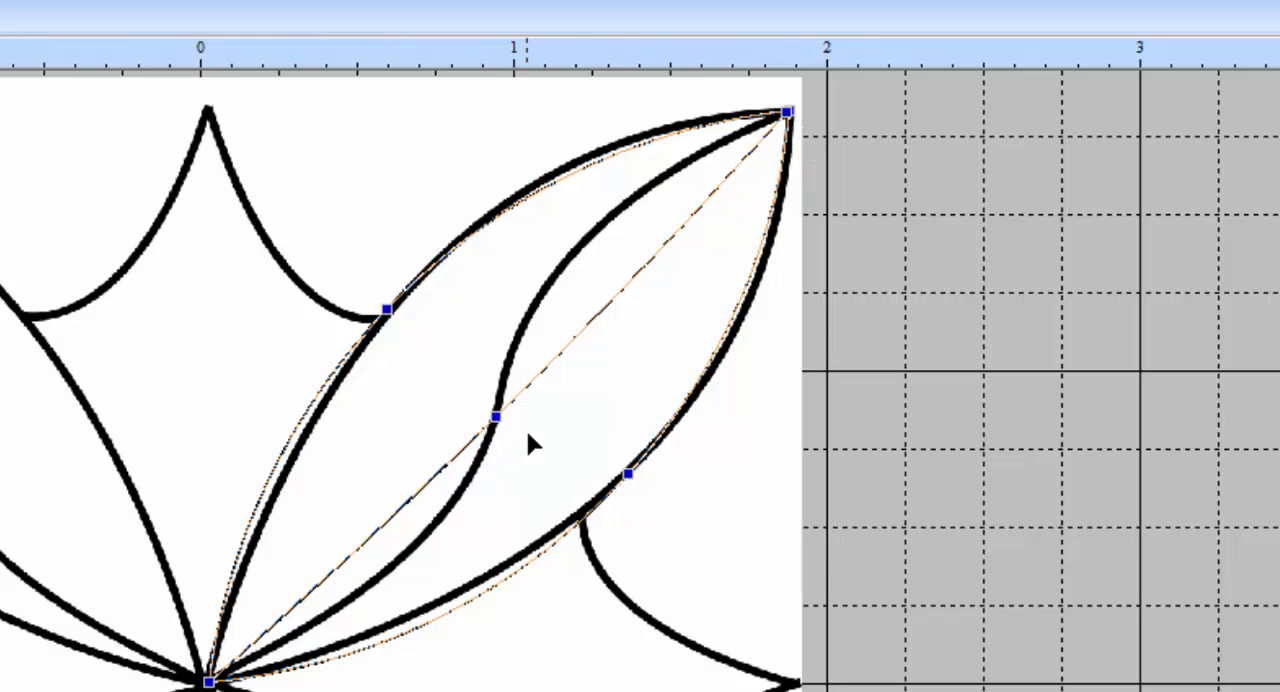
pyautogui.moveTo(248, 630)
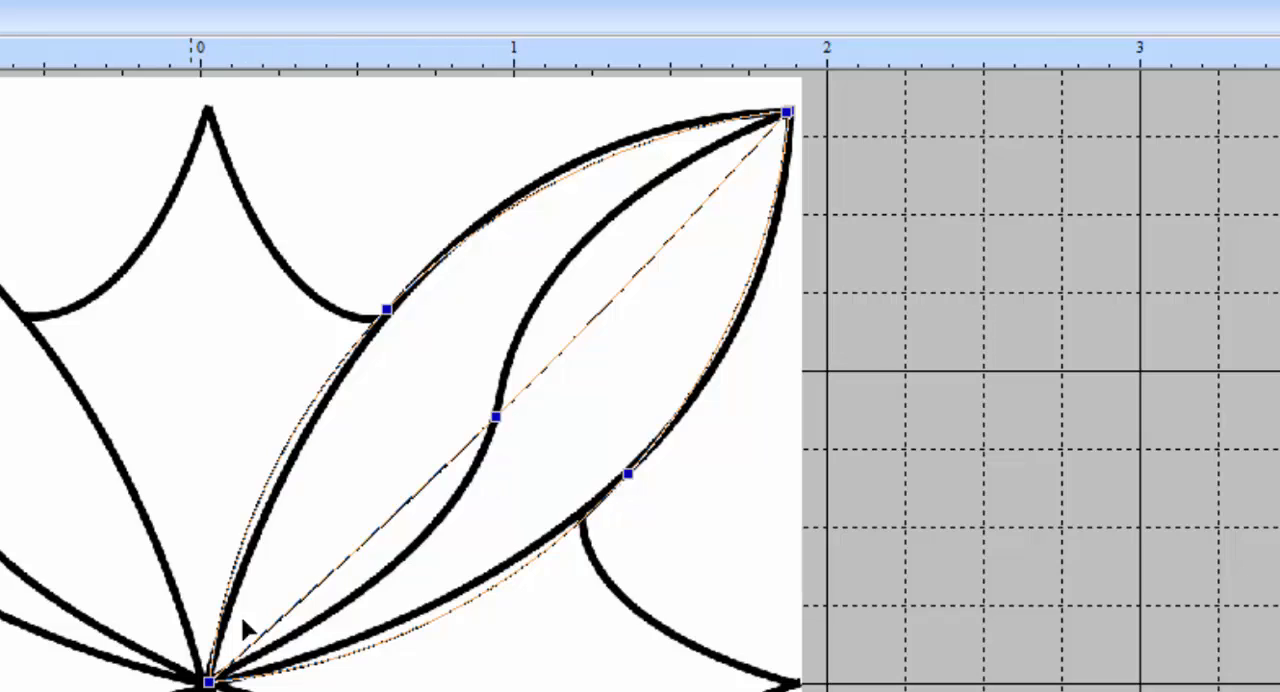
pyautogui.moveTo(505, 250)
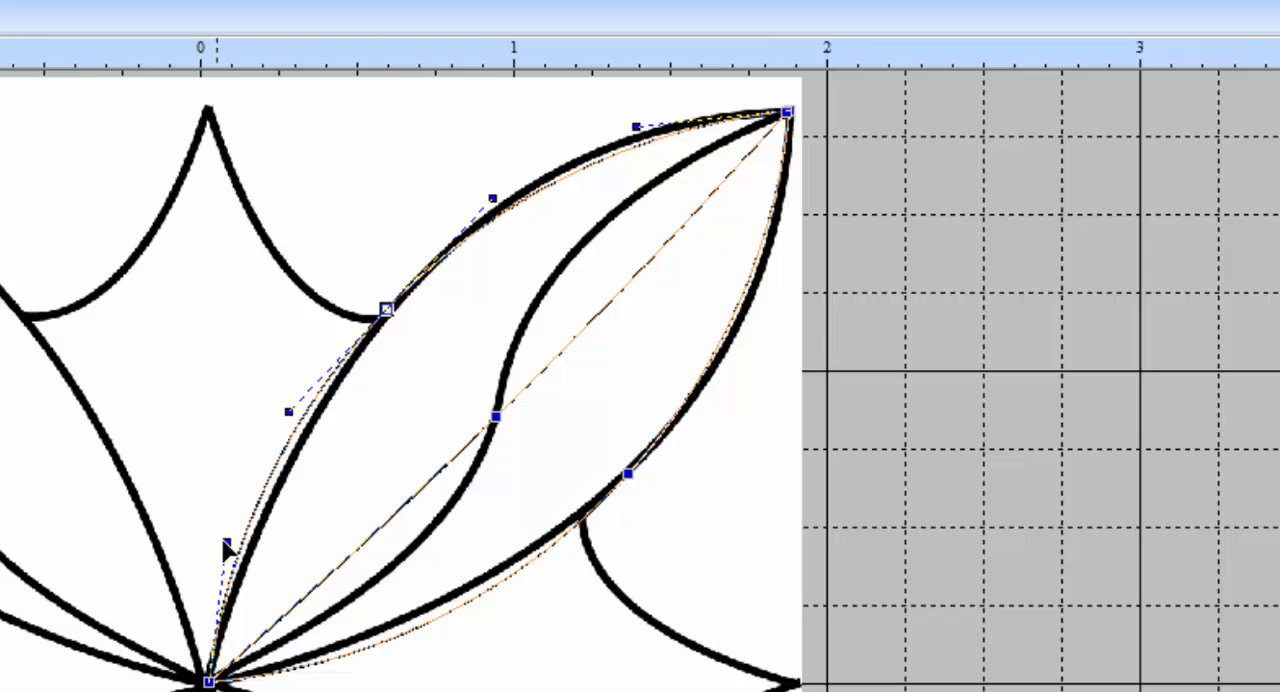
pyautogui.moveTo(475, 222)
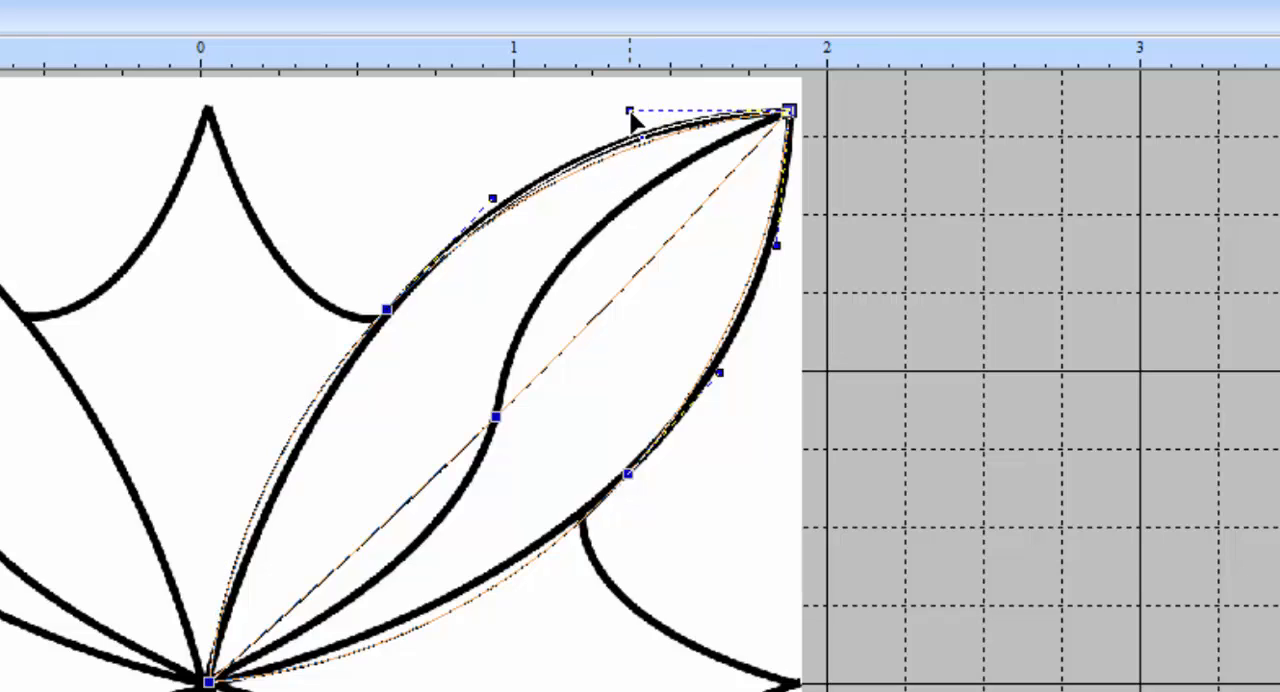
# Step: Drag the tip node's handle so the upper edge follows the backdrop tip
pyautogui.moveTo(630, 120); pyautogui.dragTo(623, 140)
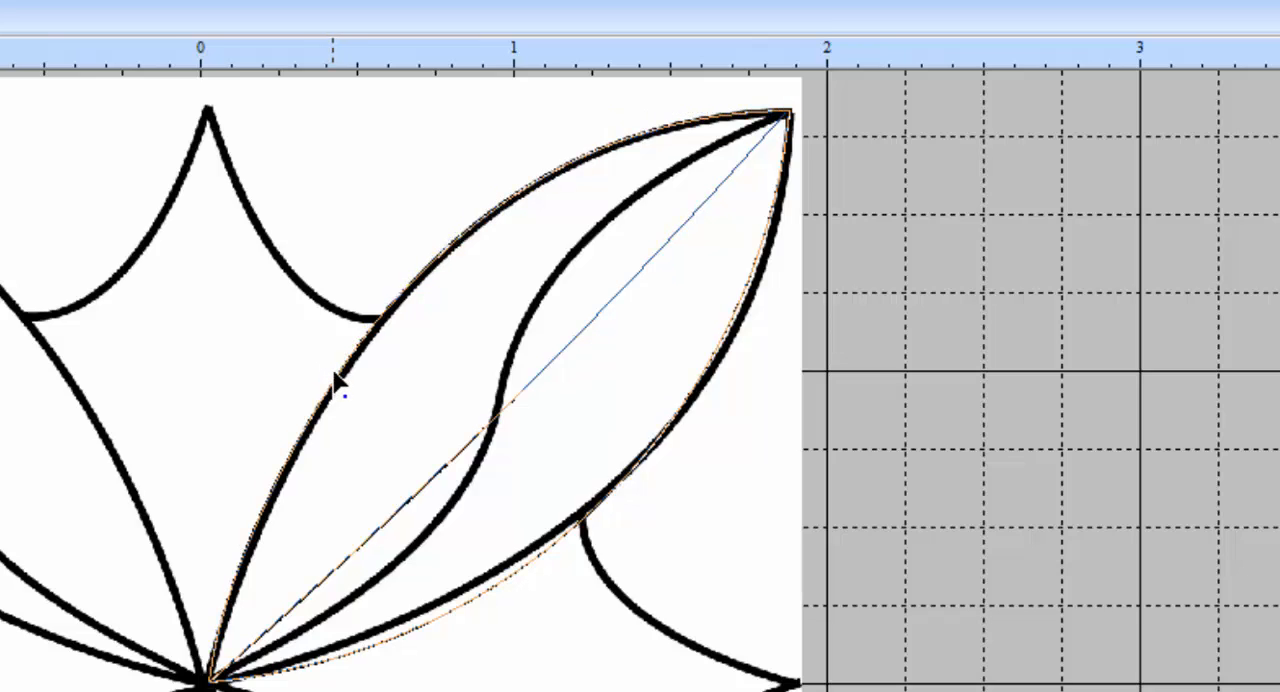
# Step: Select the petal outline and its upper edge node to expose the Bezier handles
pyautogui.click(385, 307)
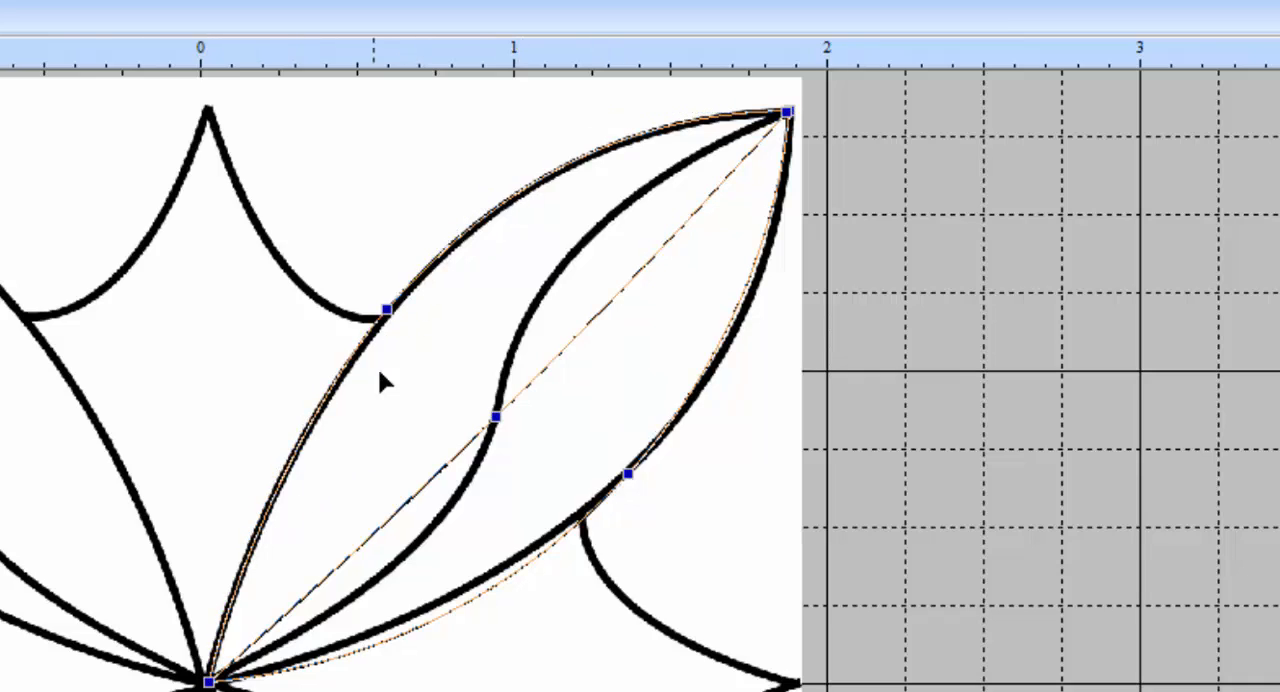
pyautogui.click(385, 310)
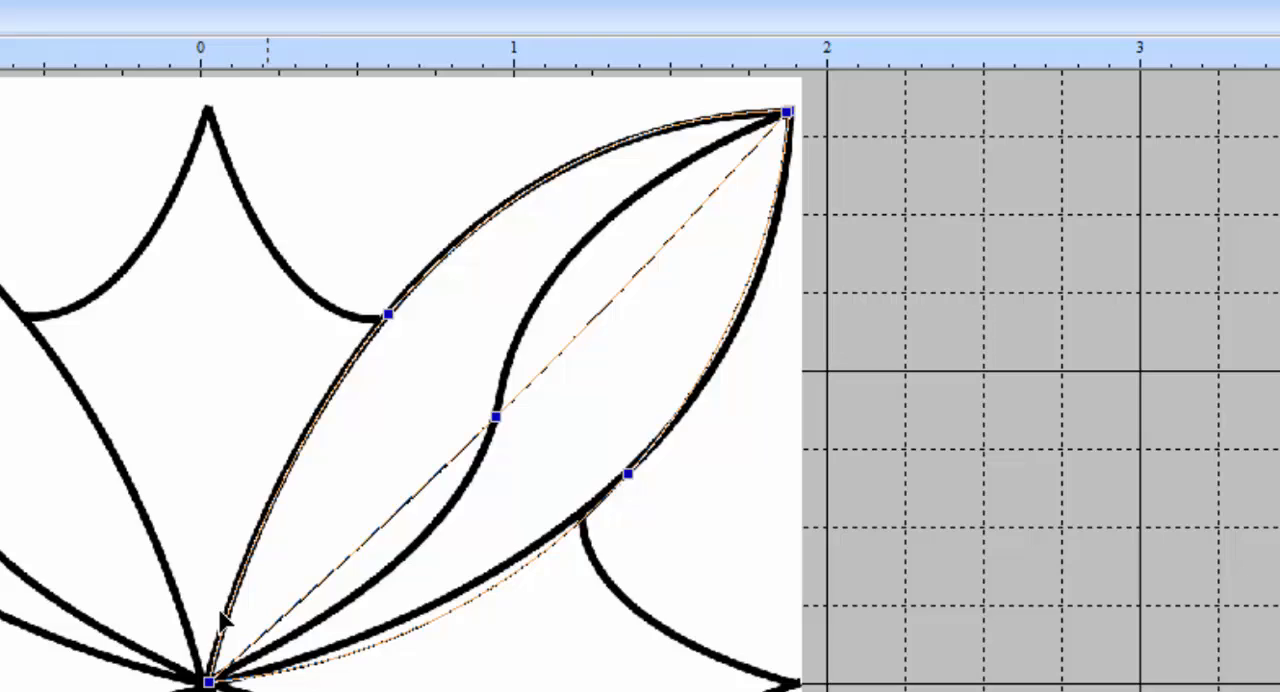
pyautogui.moveTo(533, 312)
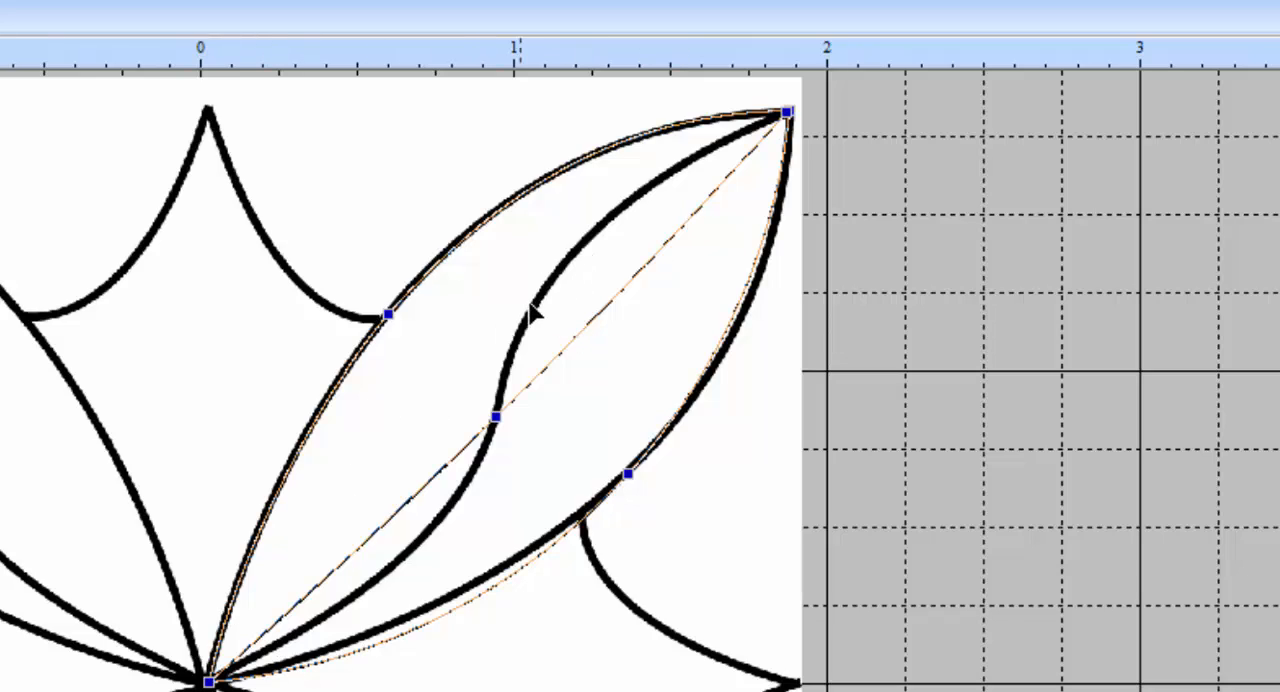
pyautogui.moveTo(418, 300)
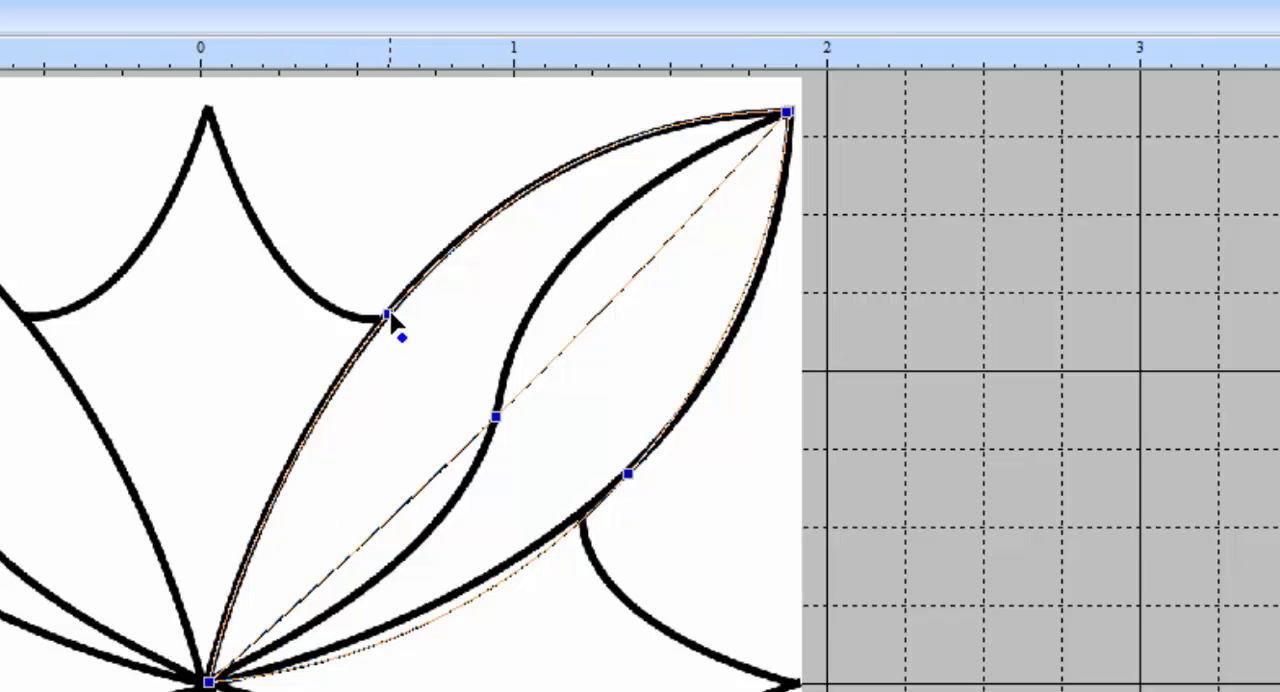
pyautogui.click(388, 313)
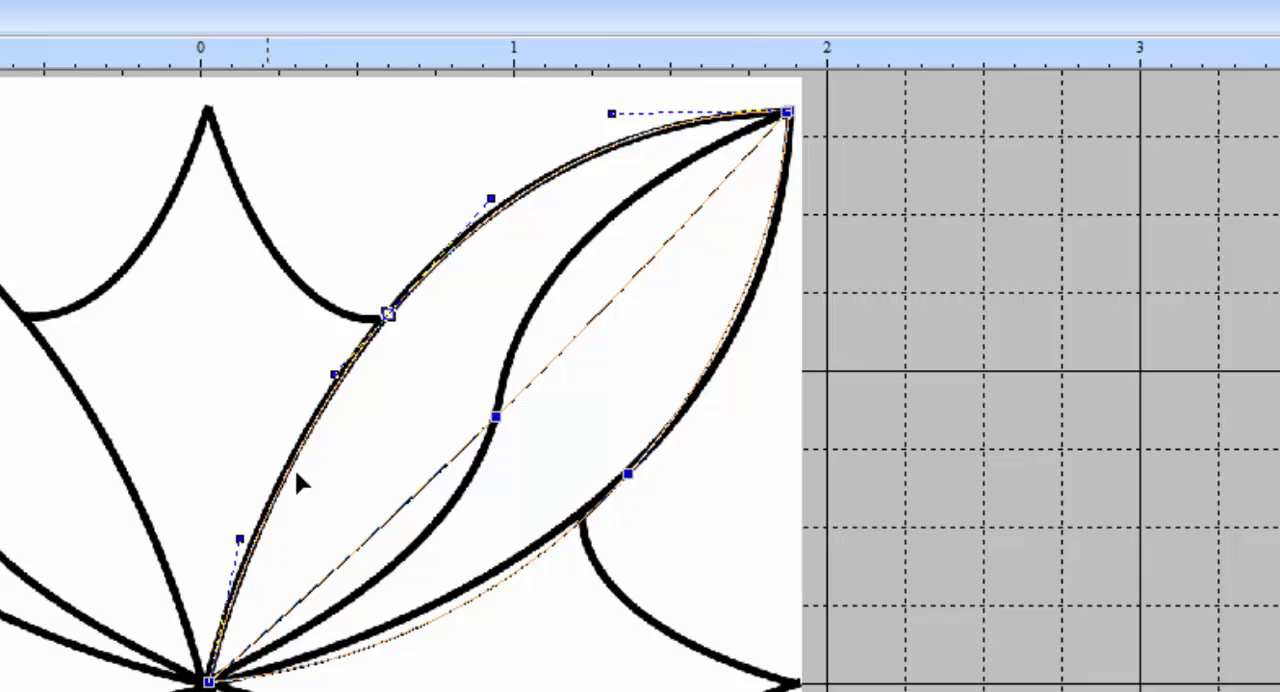
pyautogui.moveTo(770, 130)
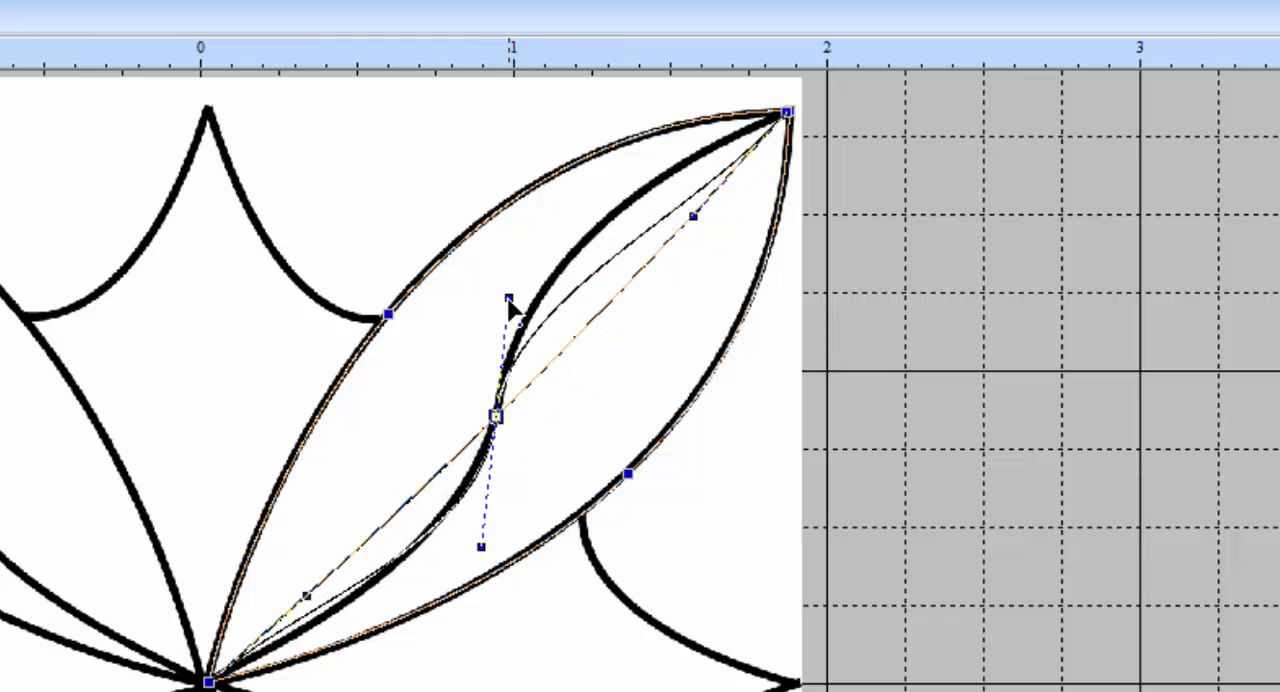
# Step: Drag the inner line's middle node handle to match the backdrop S-curve
pyautogui.moveTo(510, 305); pyautogui.dragTo(520, 240)
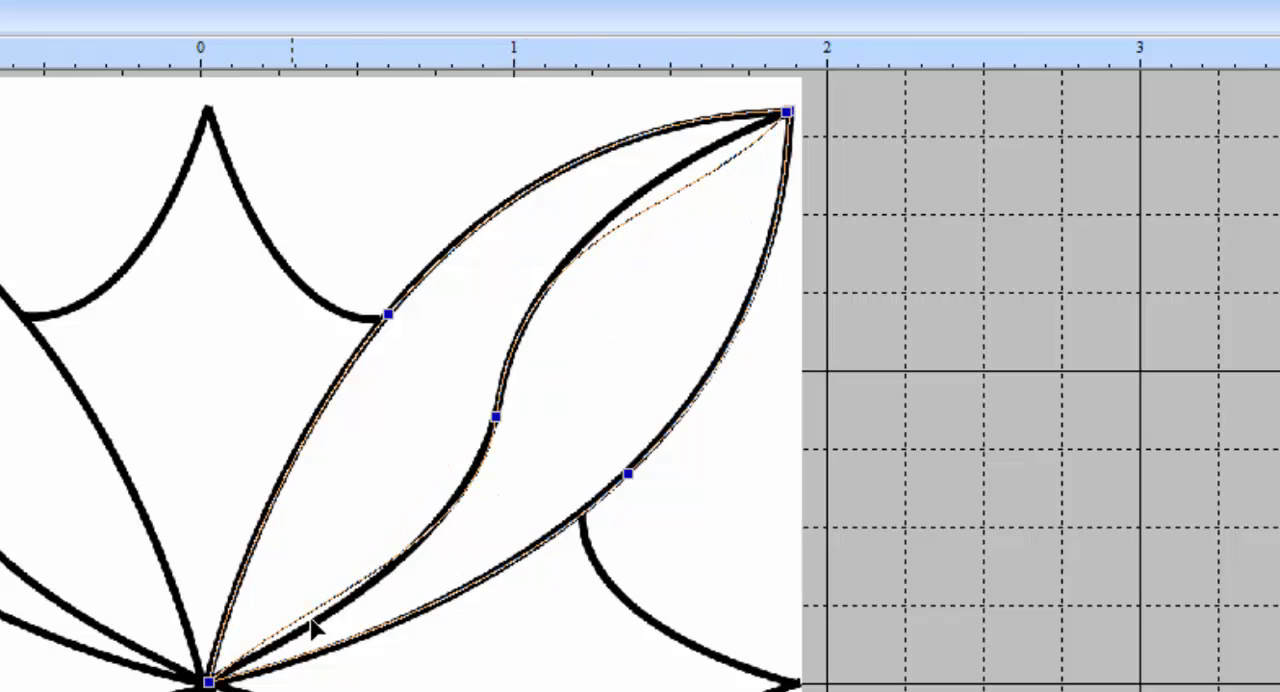
pyautogui.click(495, 415)
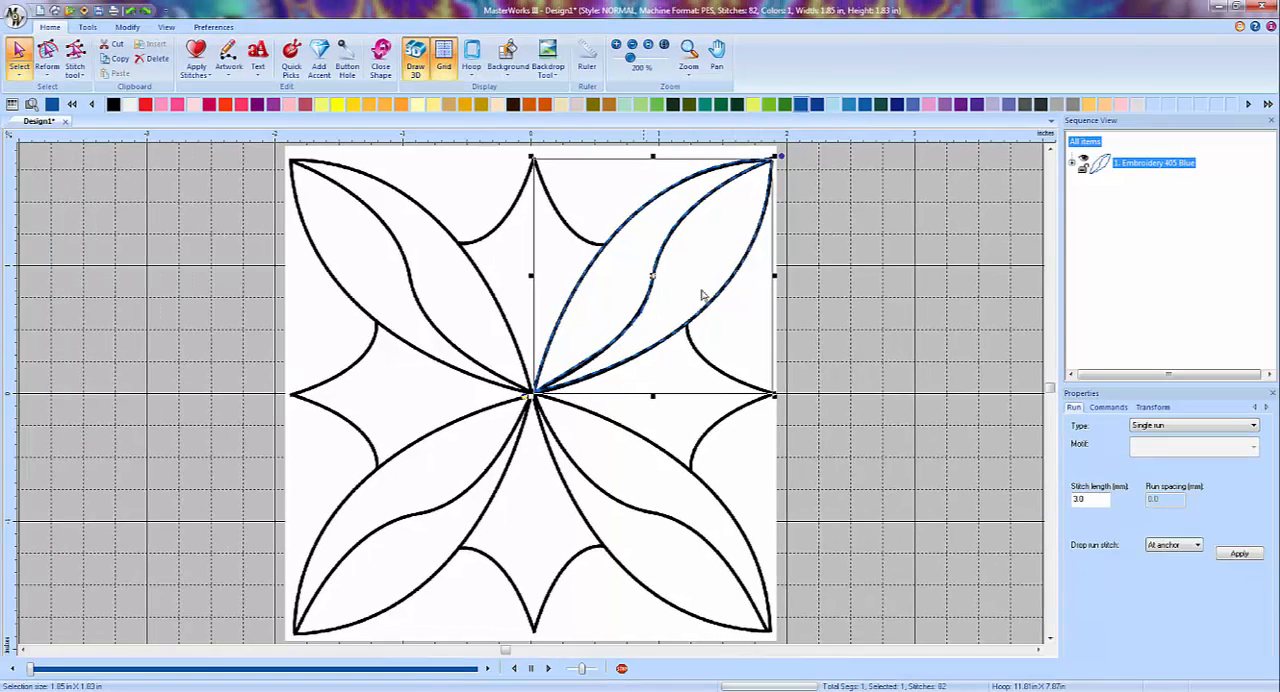
pyautogui.moveTo(683, 261)
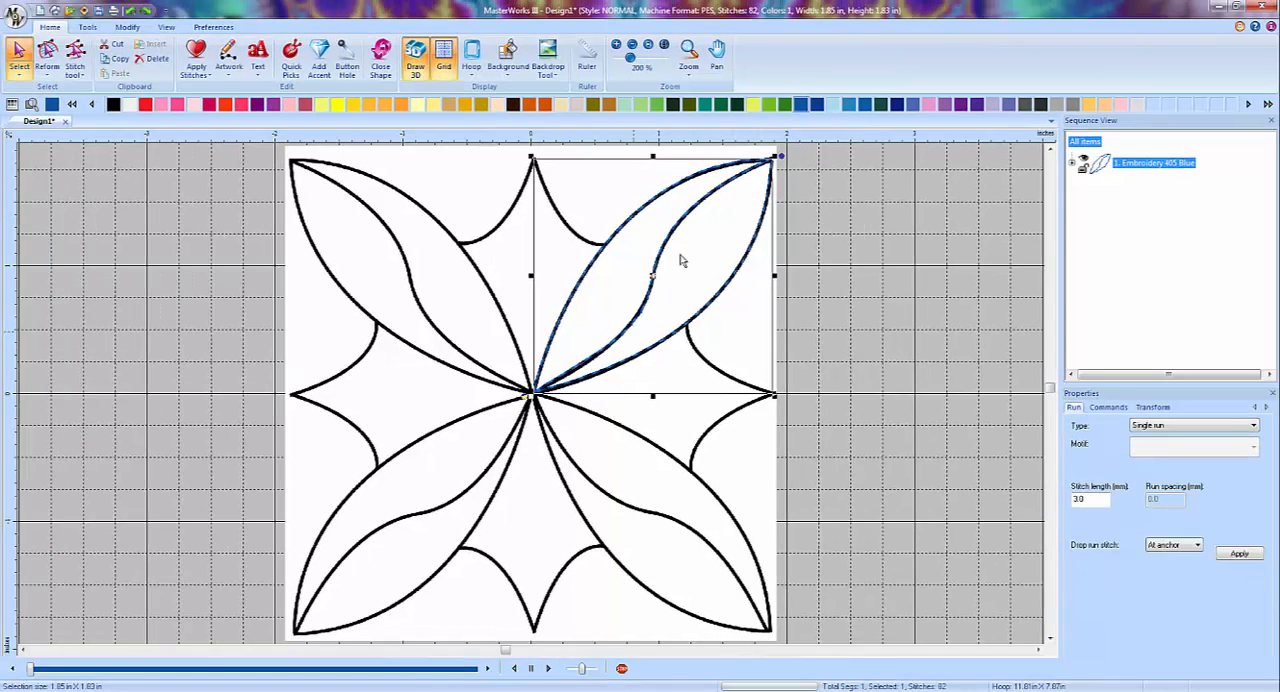
pyautogui.moveTo(635, 288)
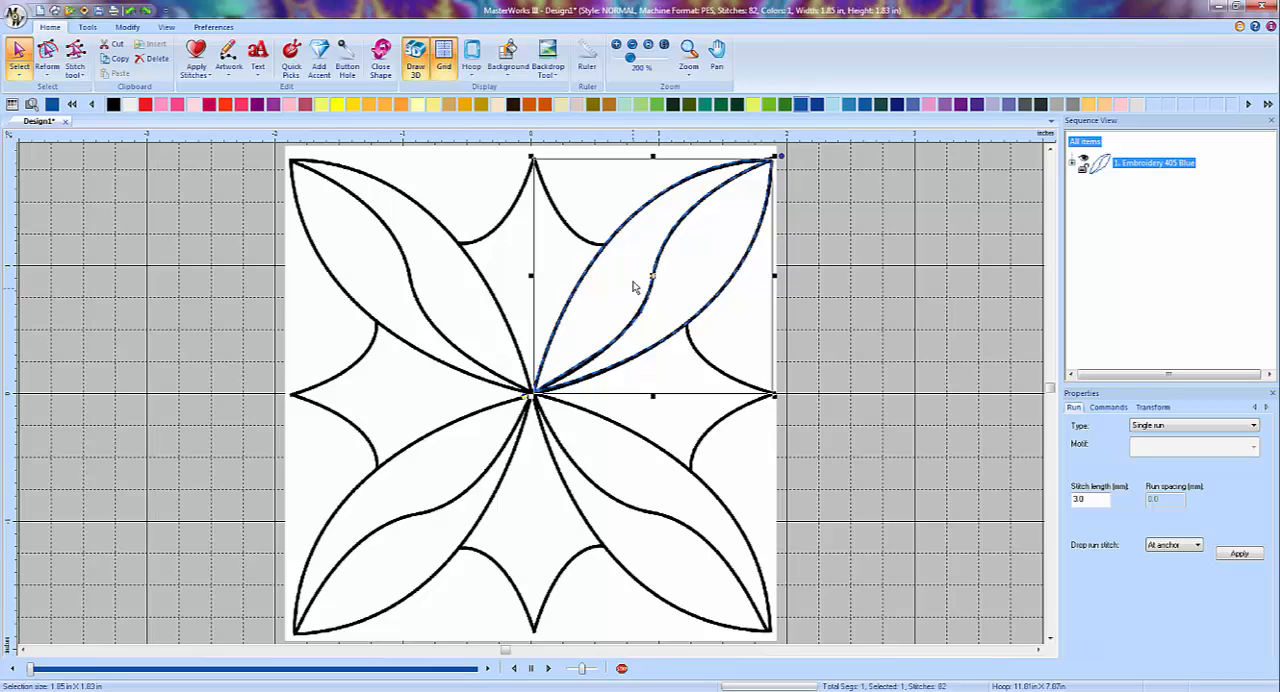
pyautogui.moveTo(735, 253)
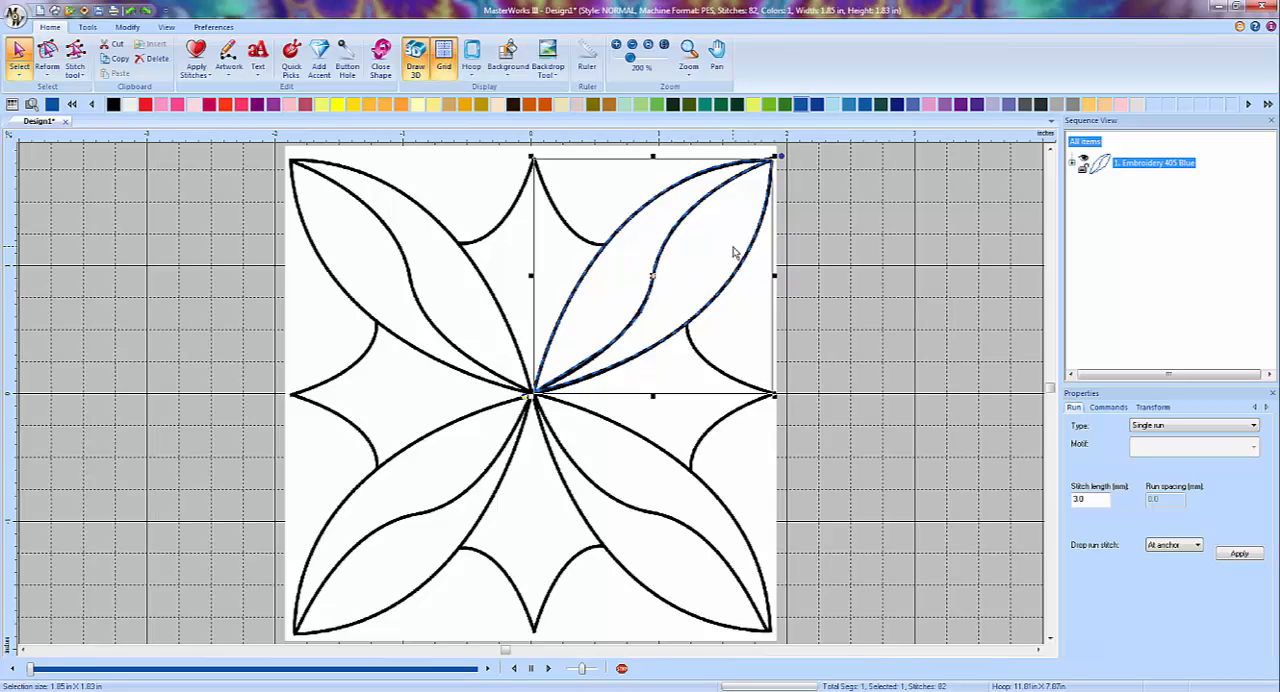